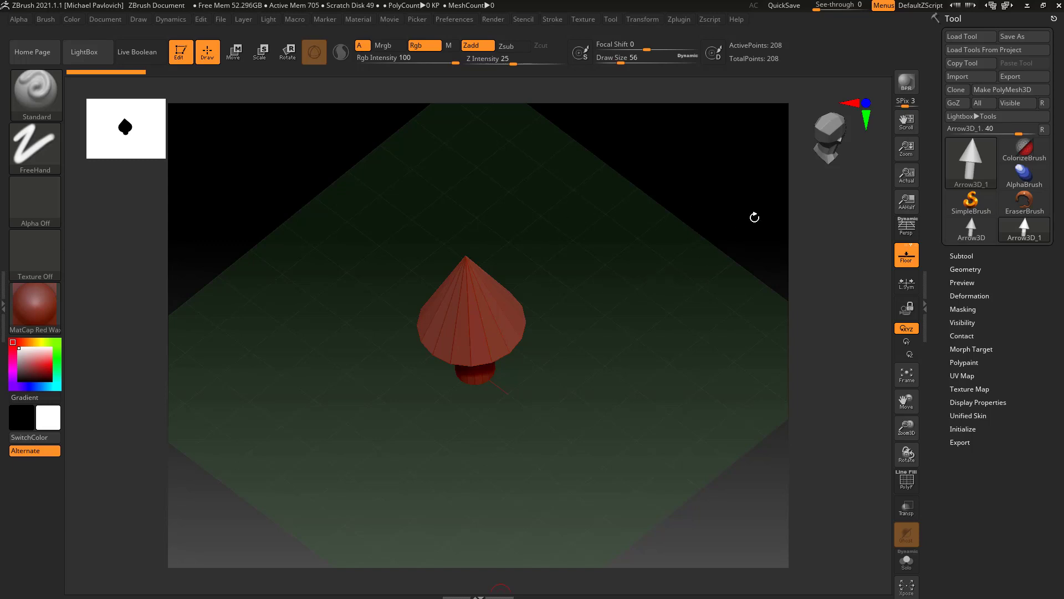
- Load the Sphere3D primitive into the Tool palette after orbiting the arrow
click(970, 163)
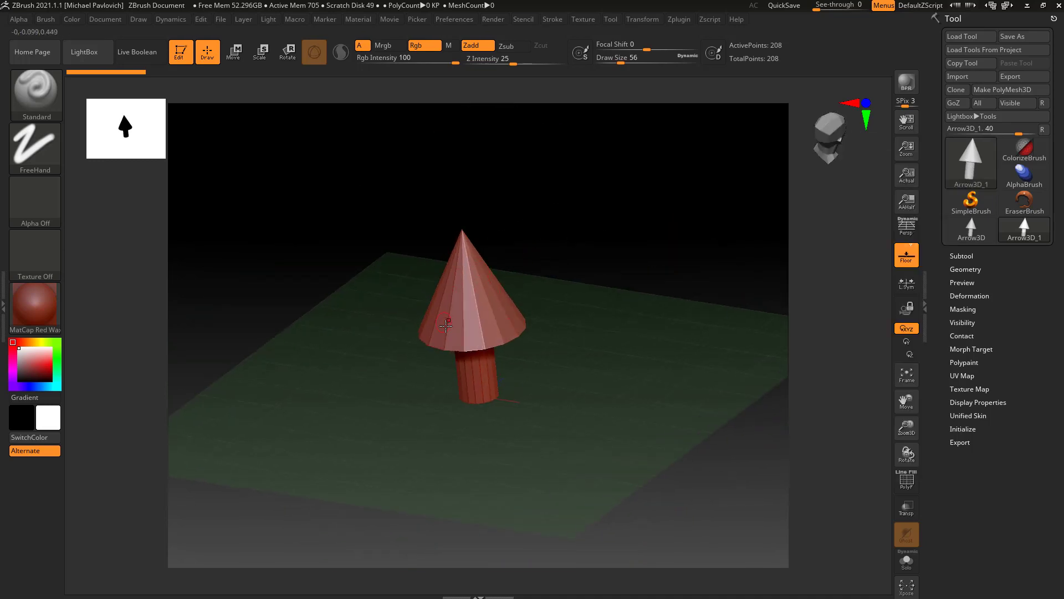
drag(446, 323, 560, 282)
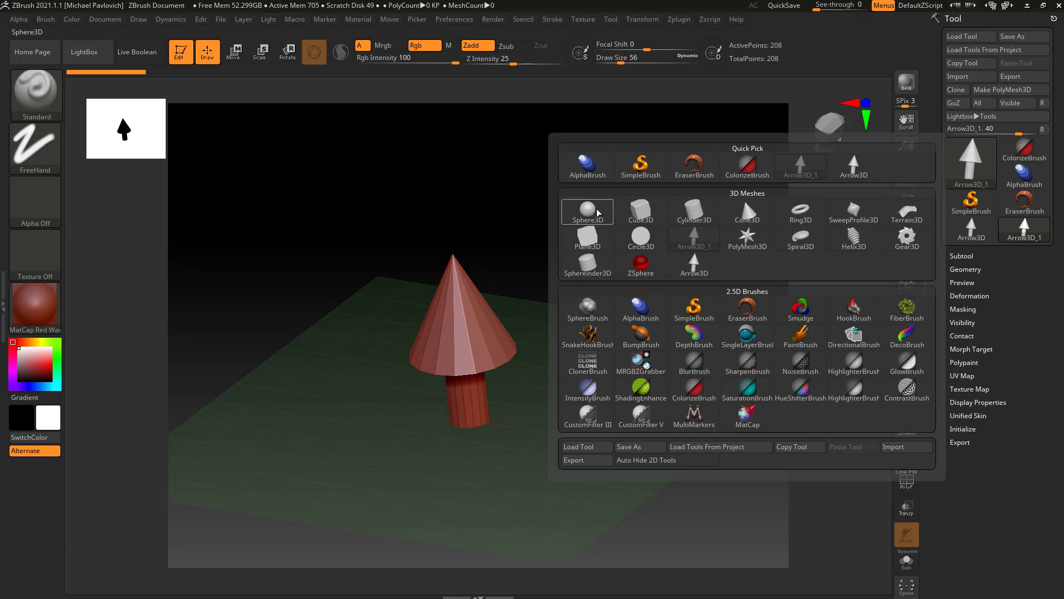
click(588, 211)
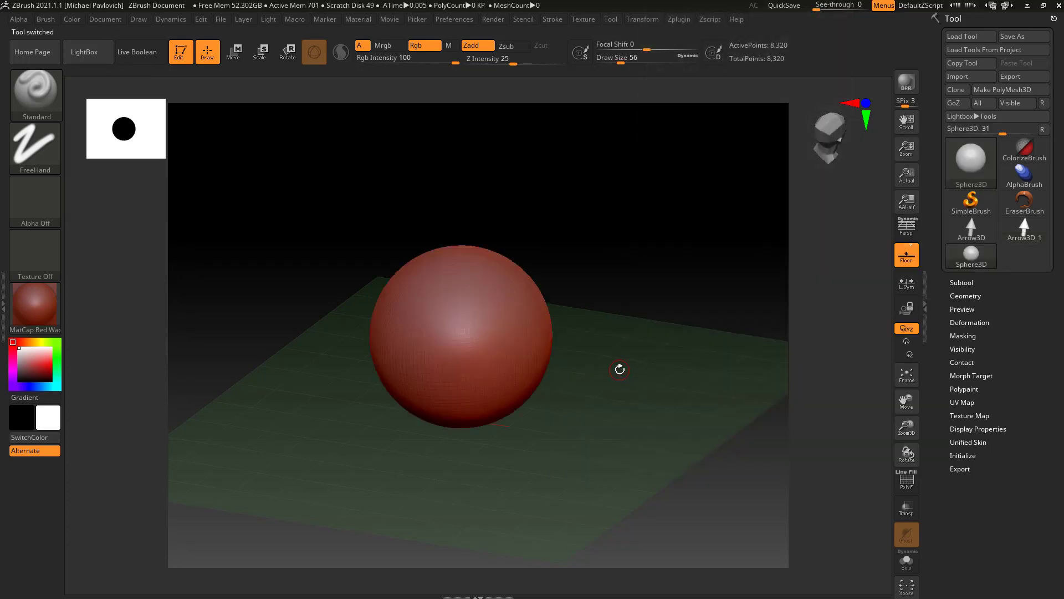
mouse_move(1025, 228)
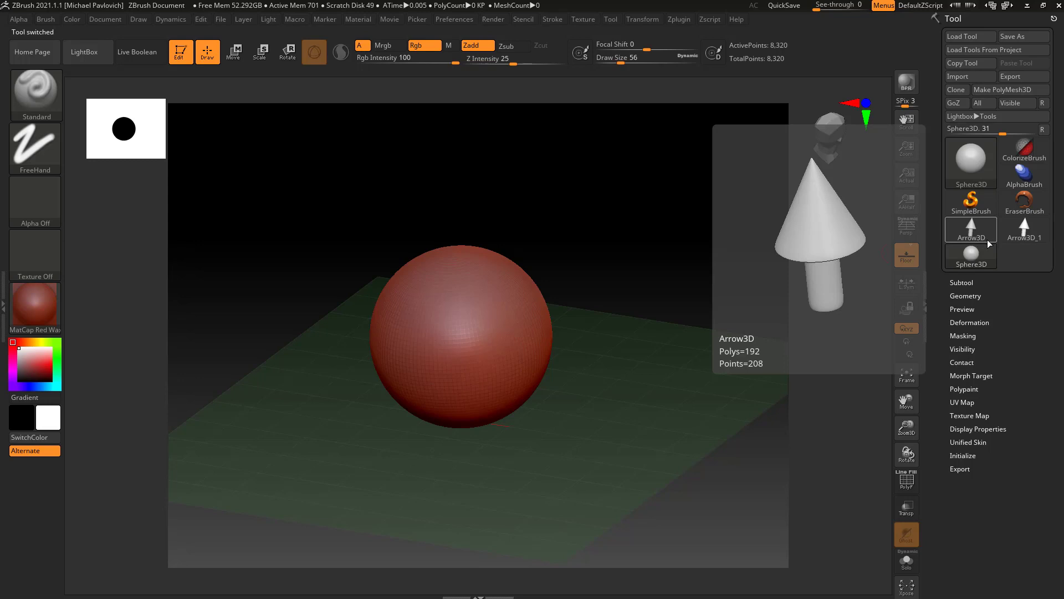
- Switch back to the Arrow3D_1 tool so the arrow returns to the viewport
click(1023, 229)
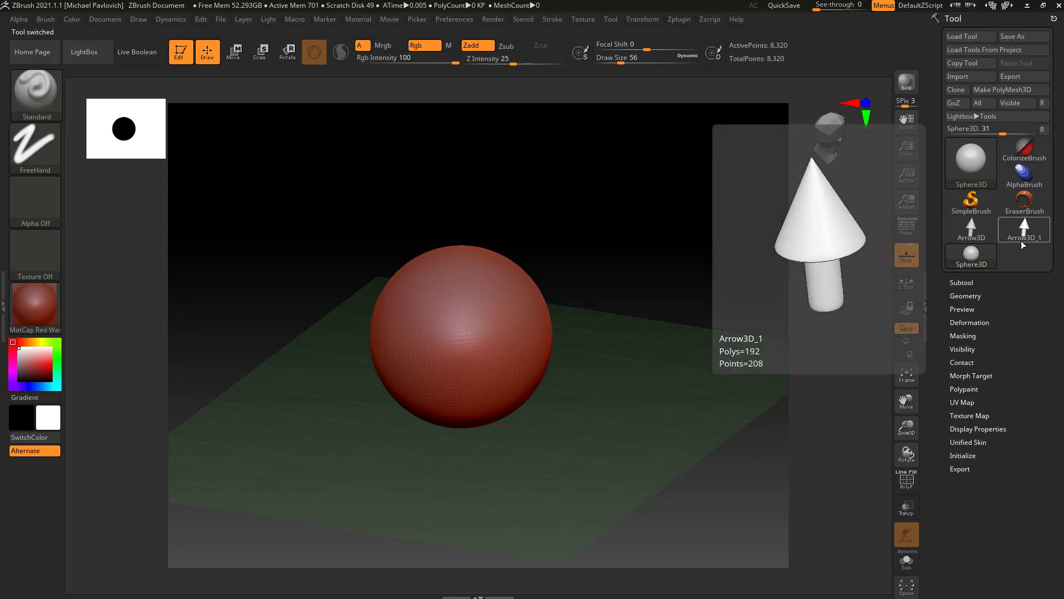
click(969, 230)
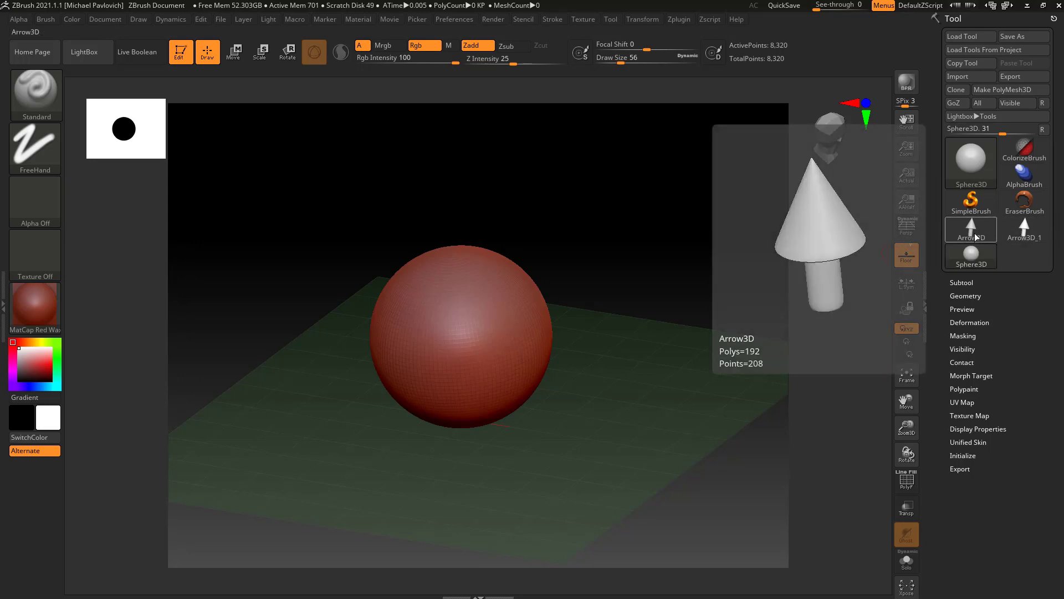
click(1023, 230)
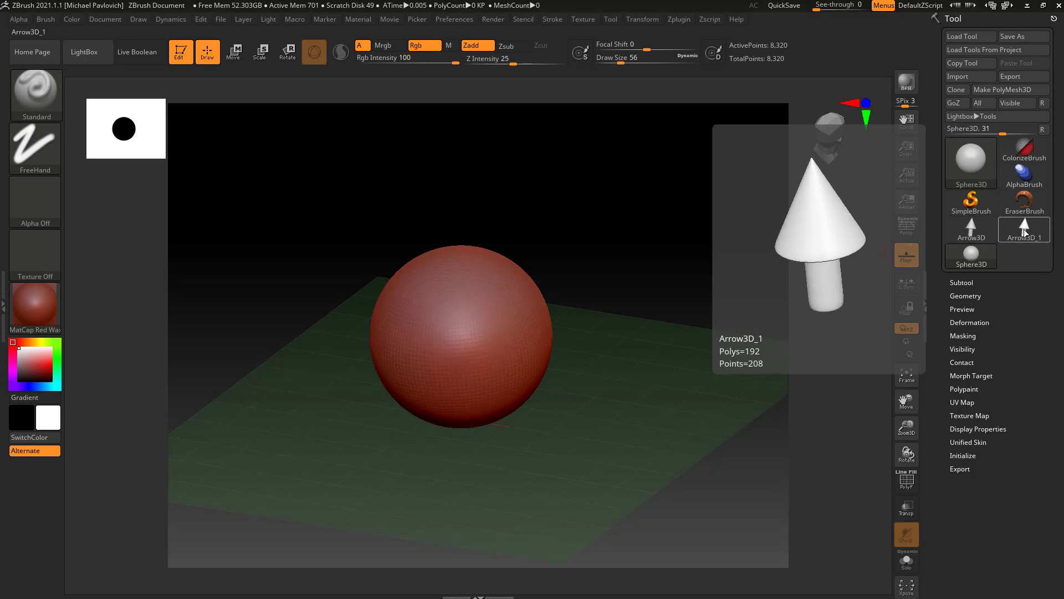
click(1023, 230)
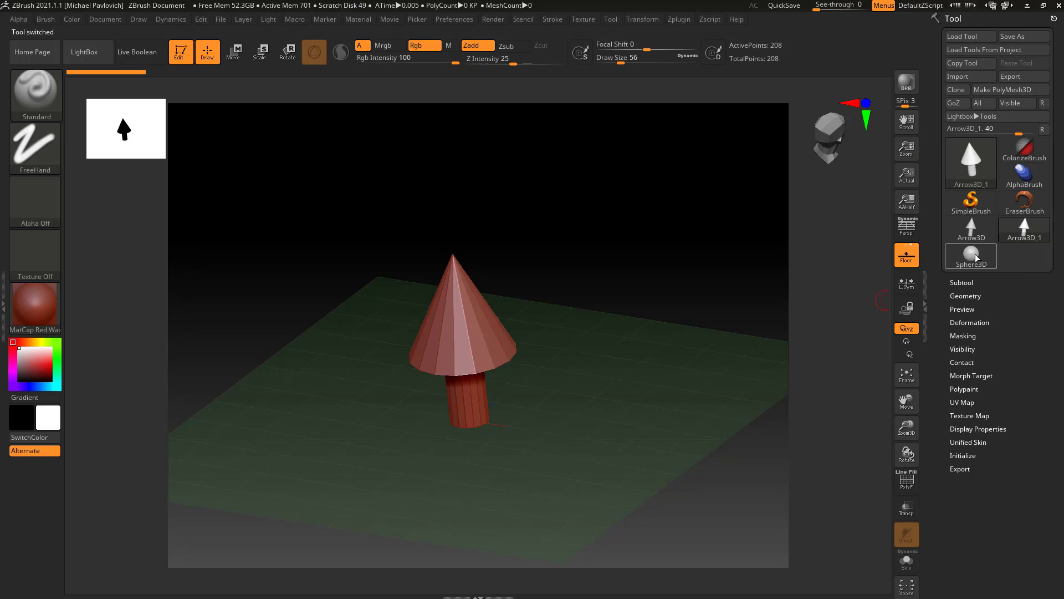
- Load PolyMesh3D, Helix3D and Spiral3D into the Tool palette, leaving Helix3D active
click(970, 256)
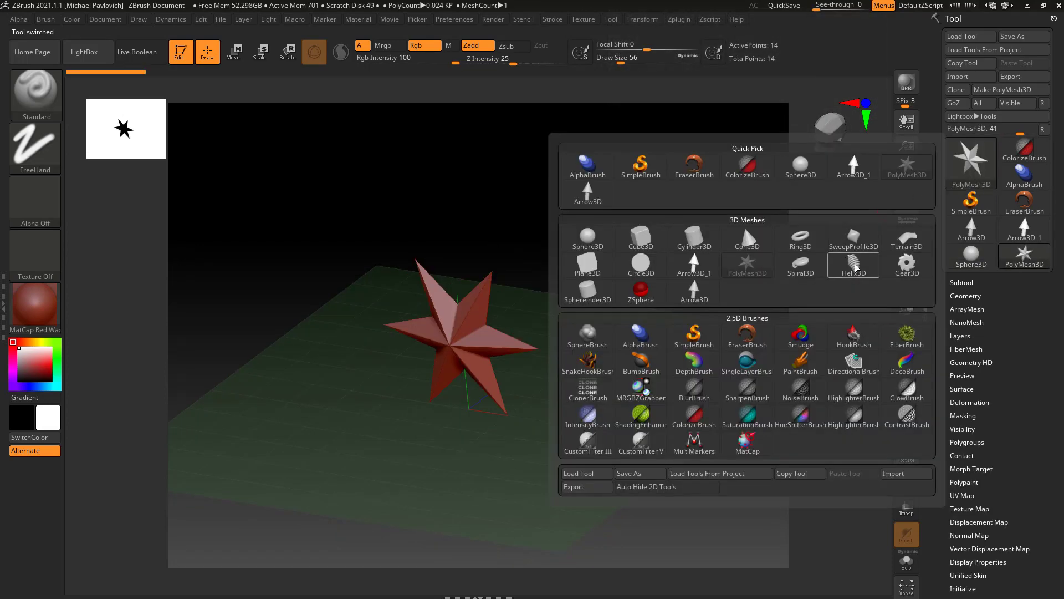
click(854, 265)
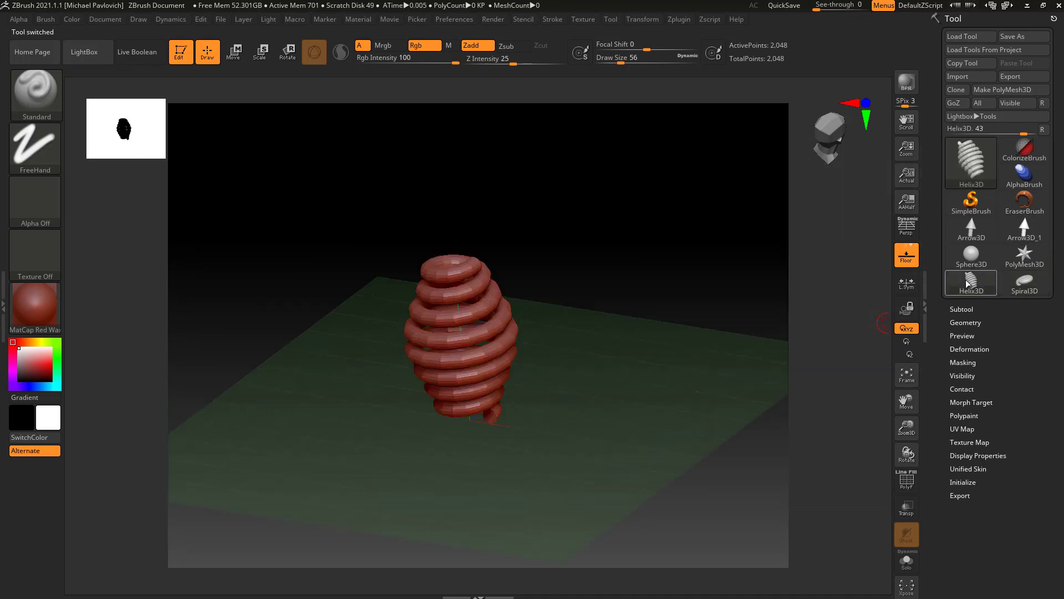
click(971, 163)
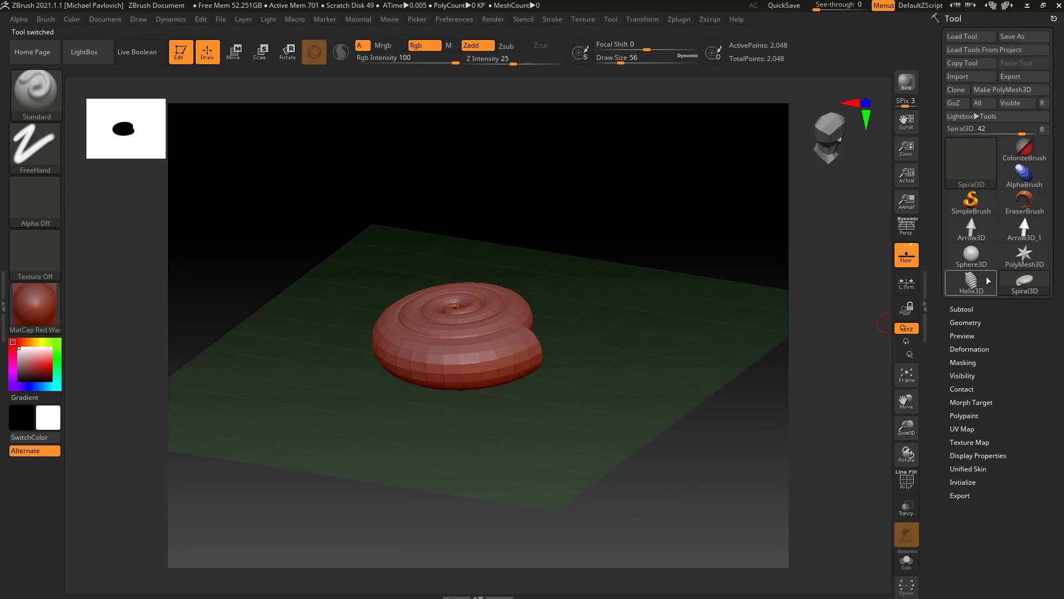
click(970, 283)
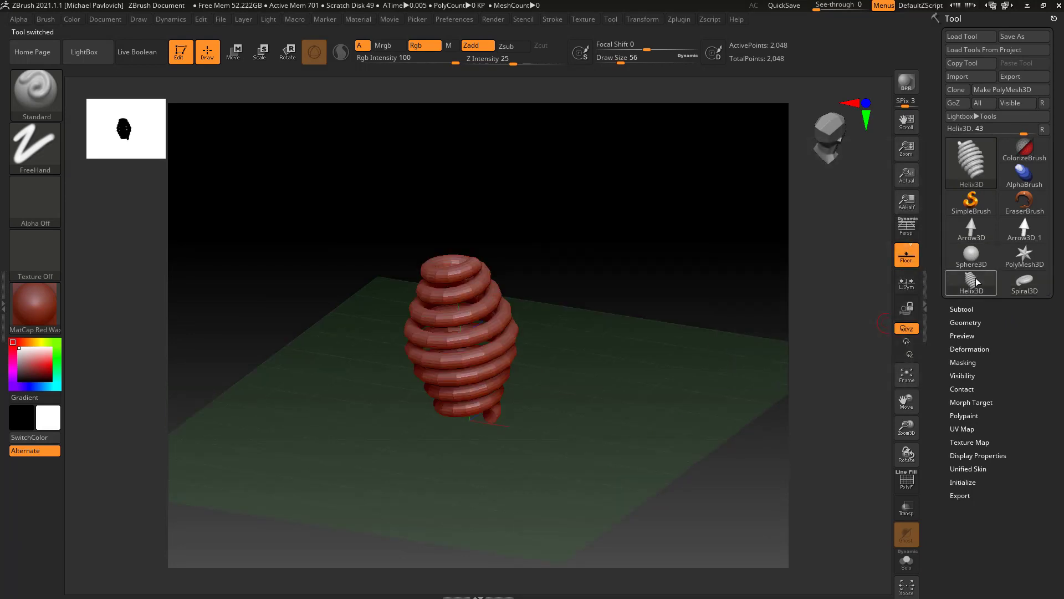
- Turn off Edit on the helix and stamp extra helix copies onto the canvas
click(971, 163)
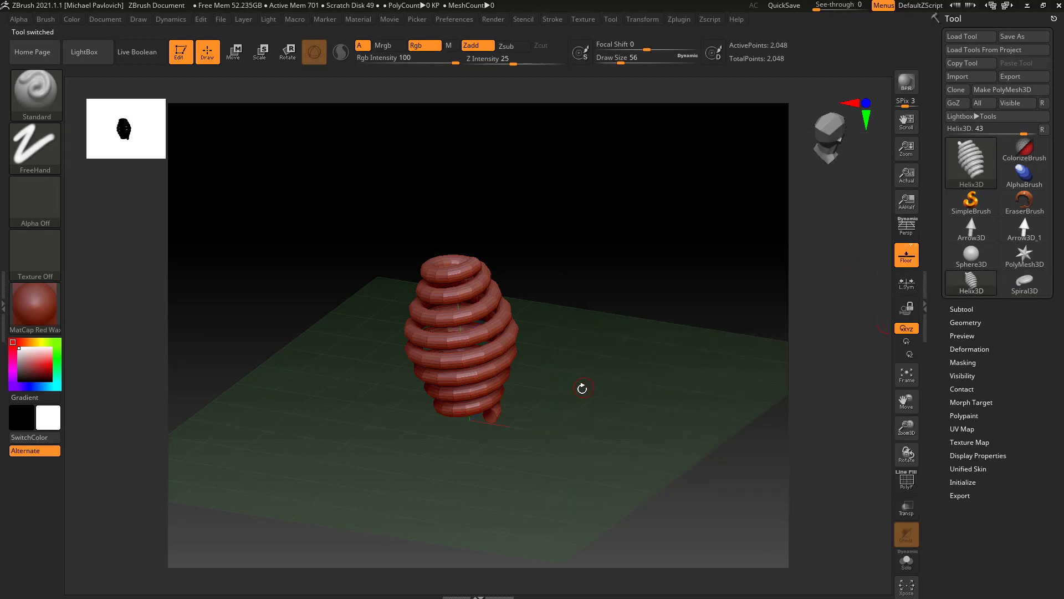
mouse_move(180, 52)
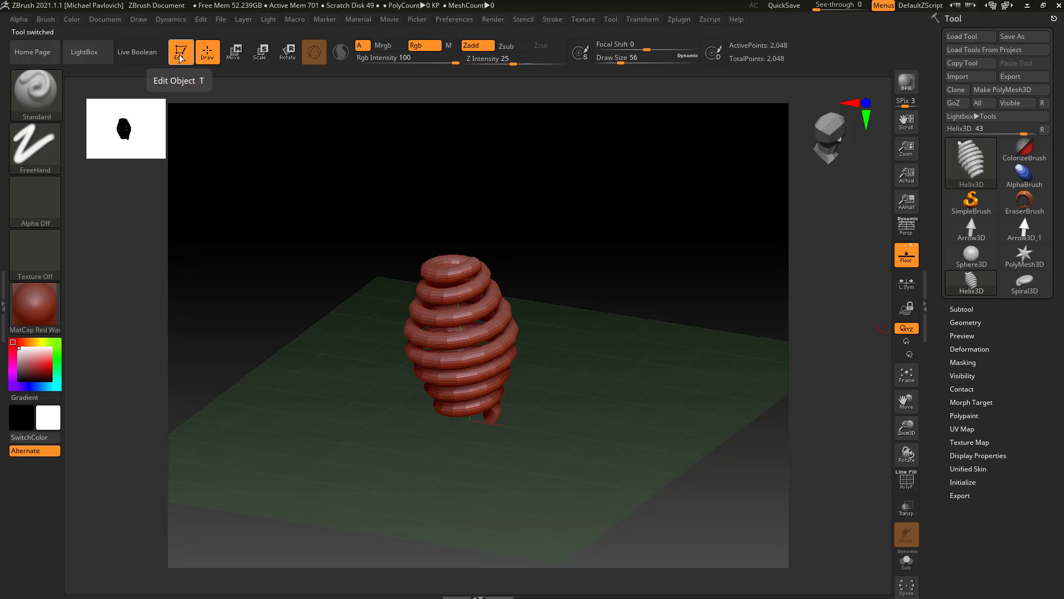
click(180, 52)
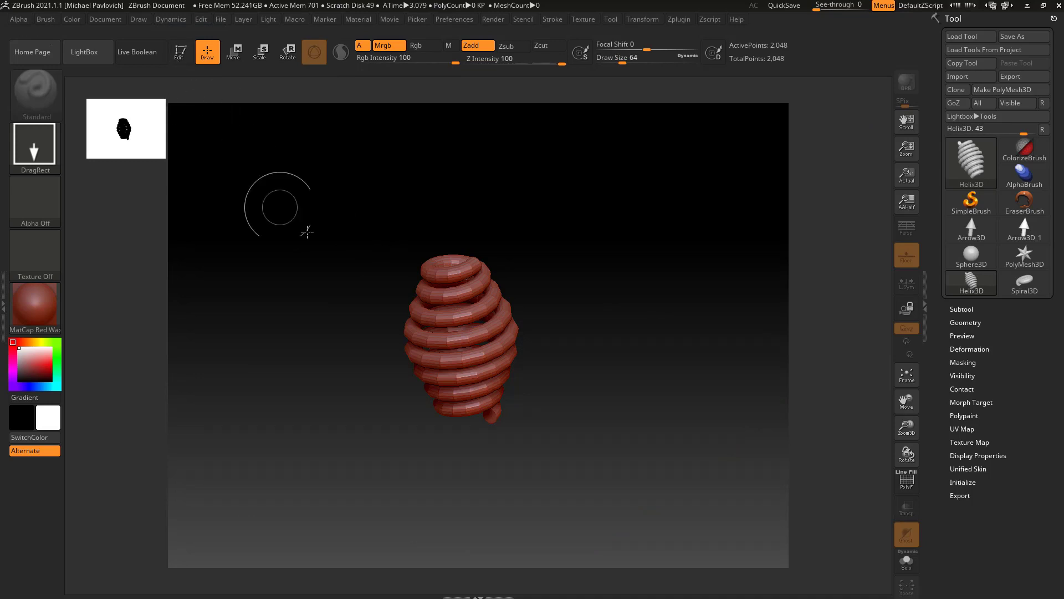
mouse_move(748, 438)
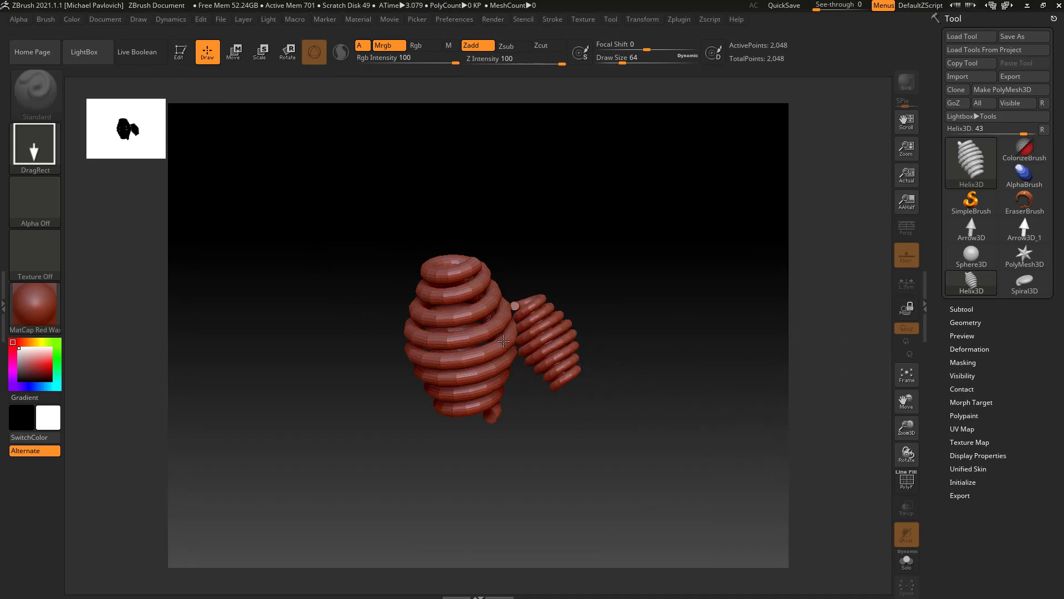
drag(505, 341, 532, 394)
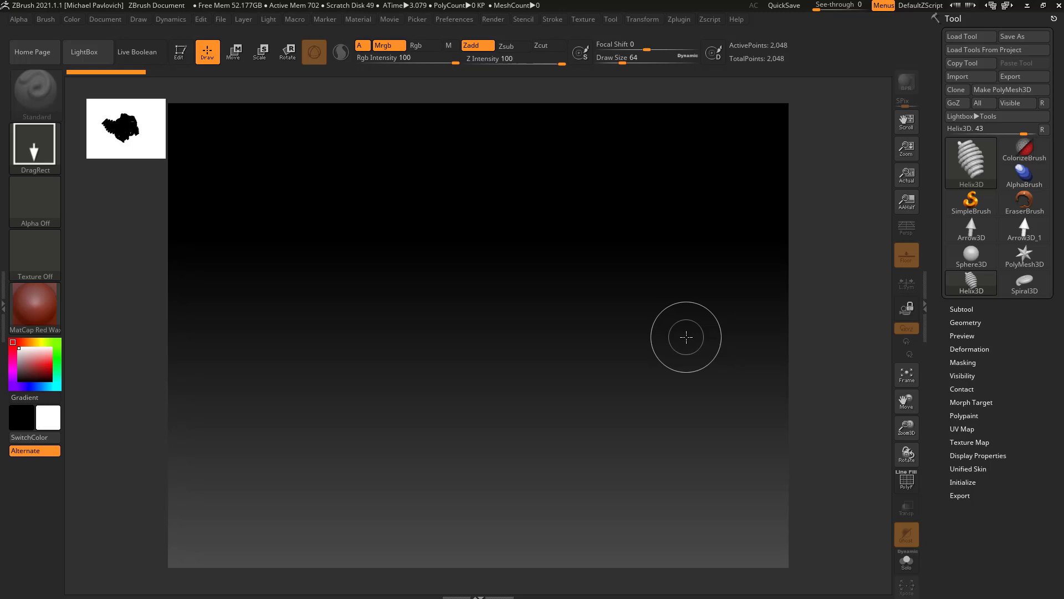
- Draw a fresh helix on the empty canvas and make it editable as Helix3D_1
drag(685, 336, 390, 342)
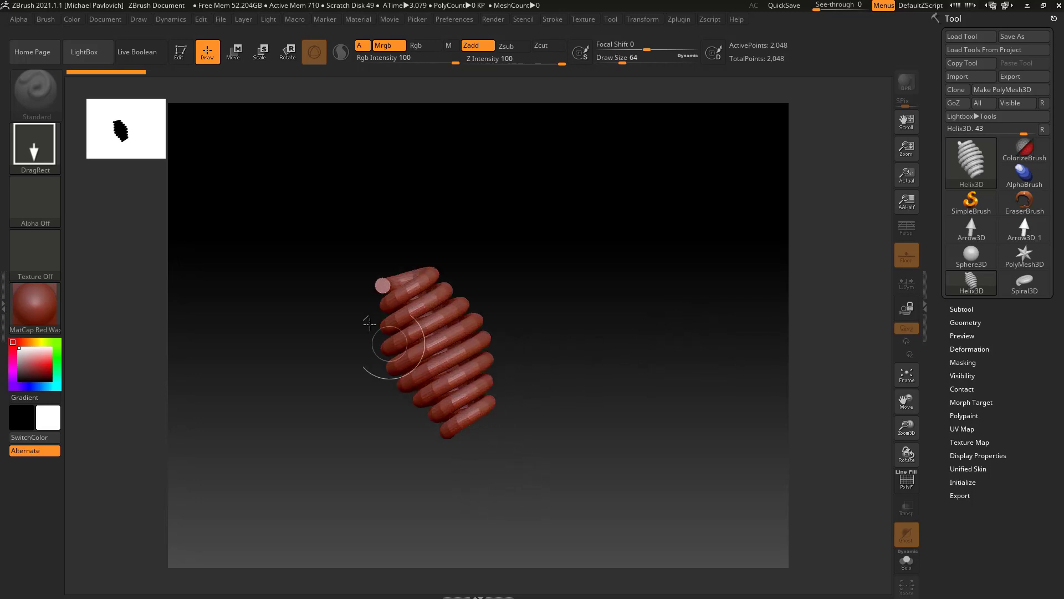
click(179, 52)
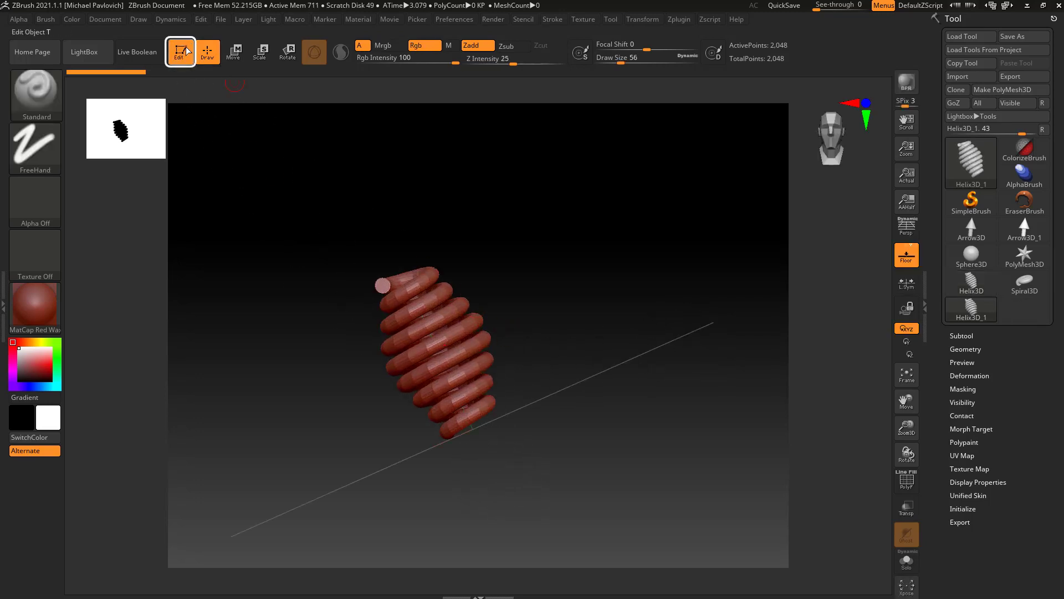
mouse_move(180, 52)
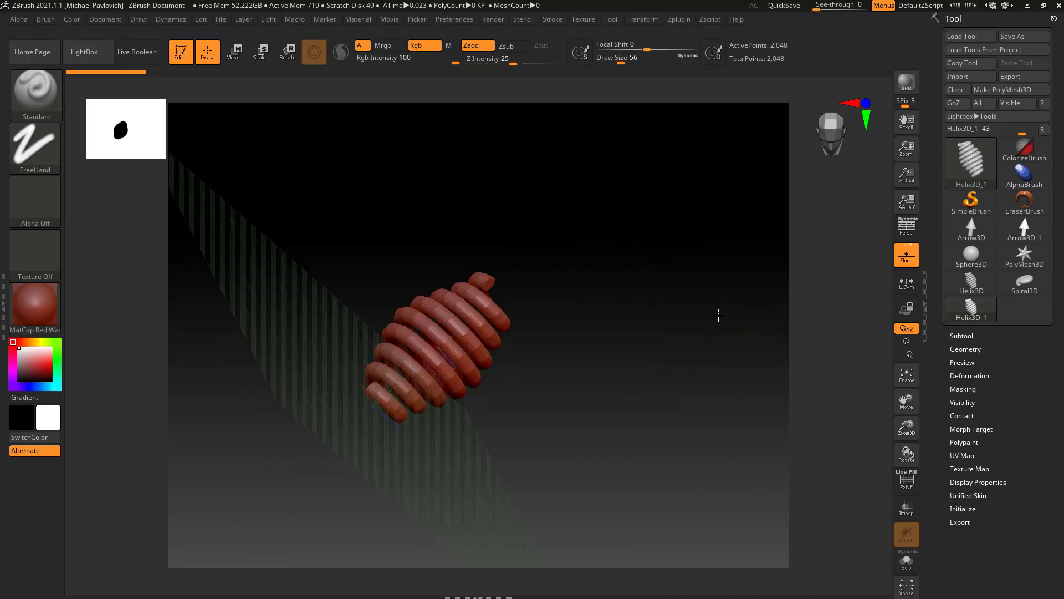
- Orbit the helix around its top and sides until it stands upright on the floor
drag(718, 315, 655, 364)
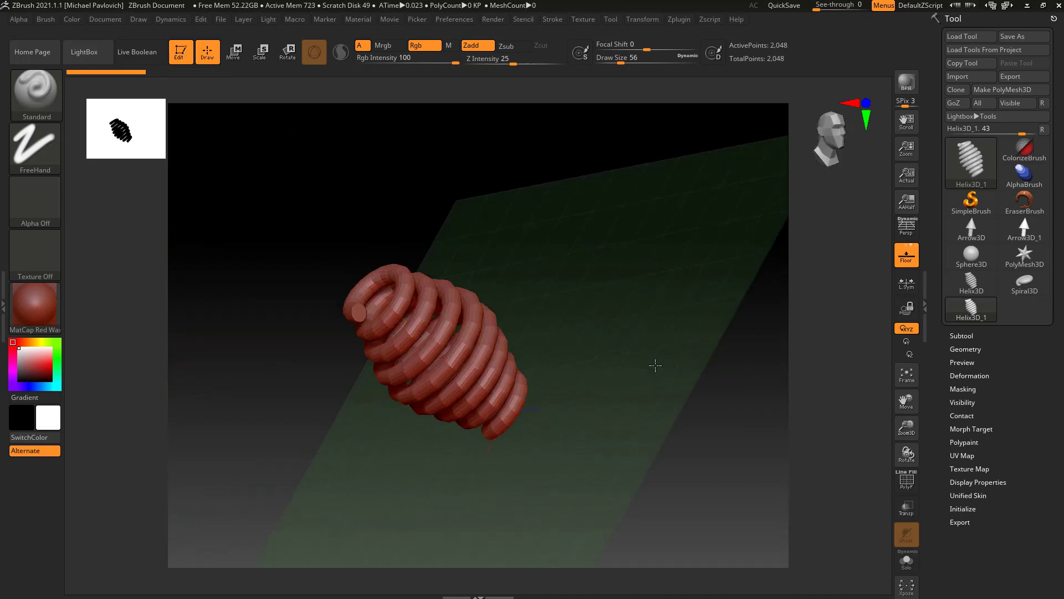
drag(655, 365, 671, 434)
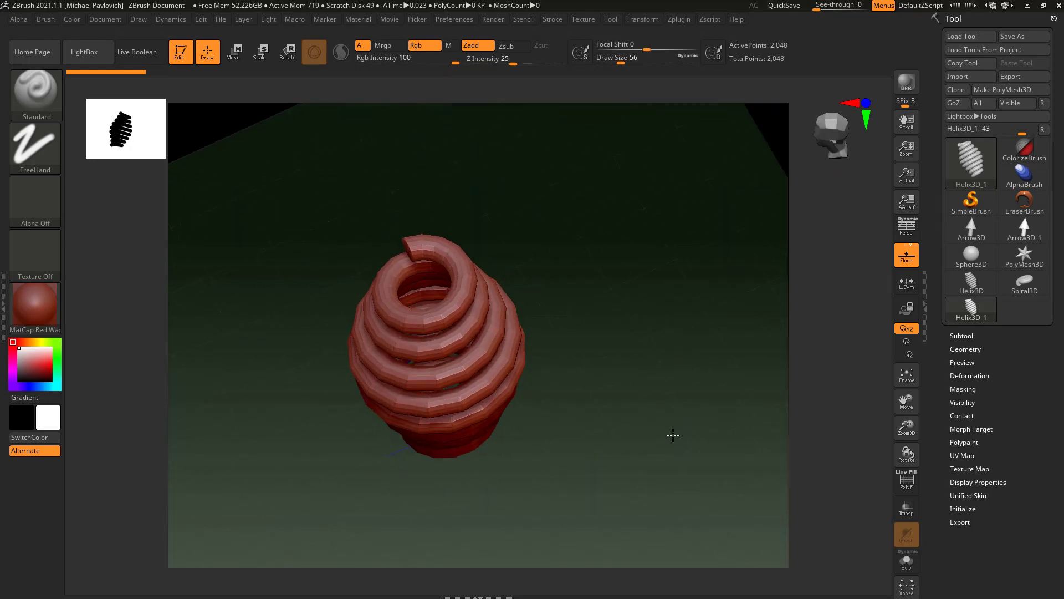
drag(672, 434, 697, 360)
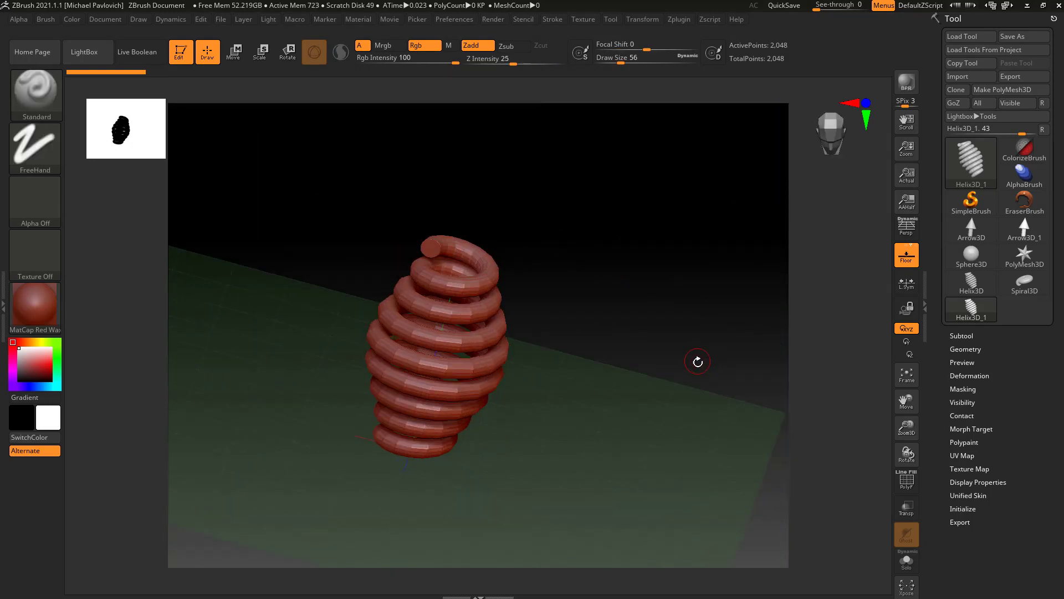
drag(697, 360, 875, 220)
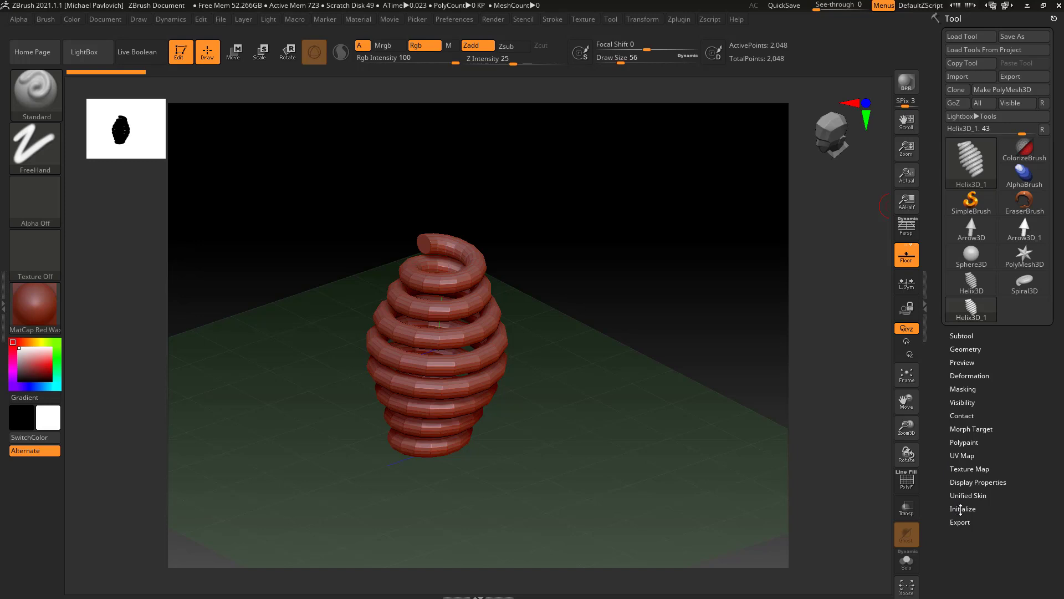
- Reset ZBrush to its startup state via Tool > Initialize and reopen the helix settings
click(962, 508)
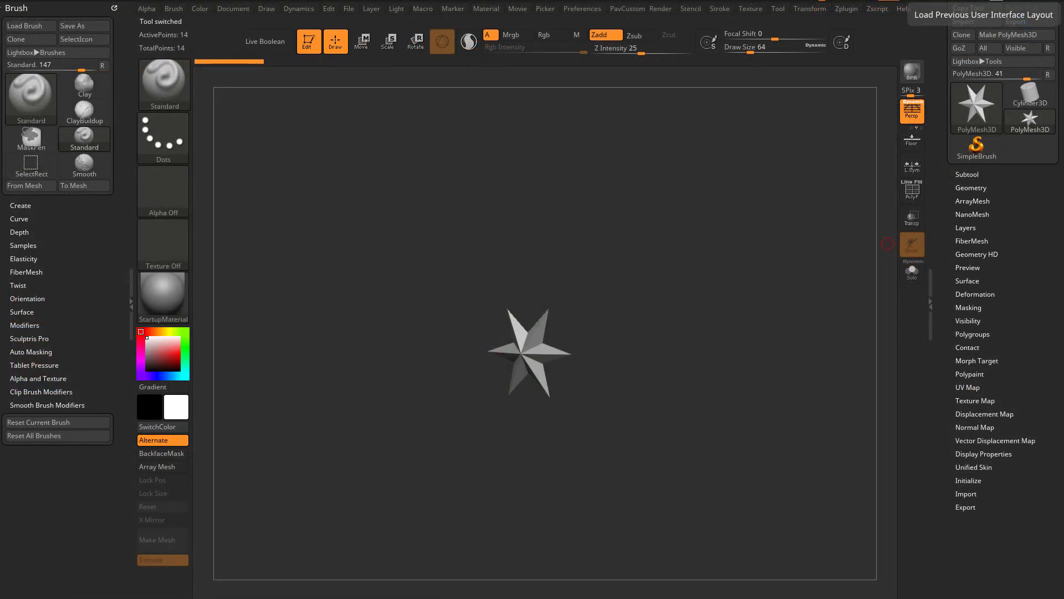
mouse_move(778, 248)
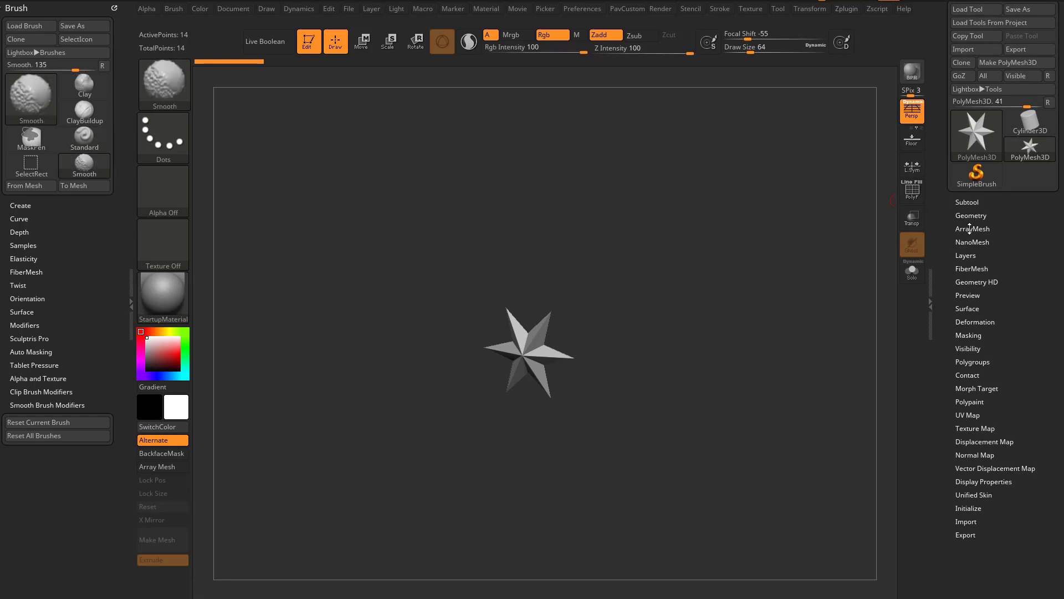
click(972, 228)
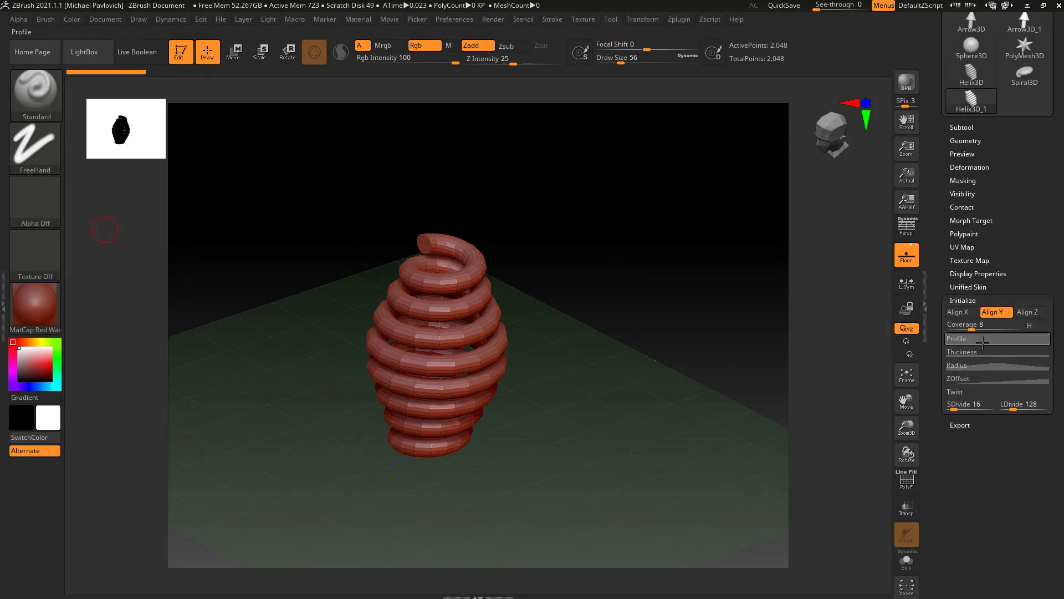
- Try the helix Coverage slider at higher and lower coil counts, settling at 5 turns
drag(984, 324, 984, 323)
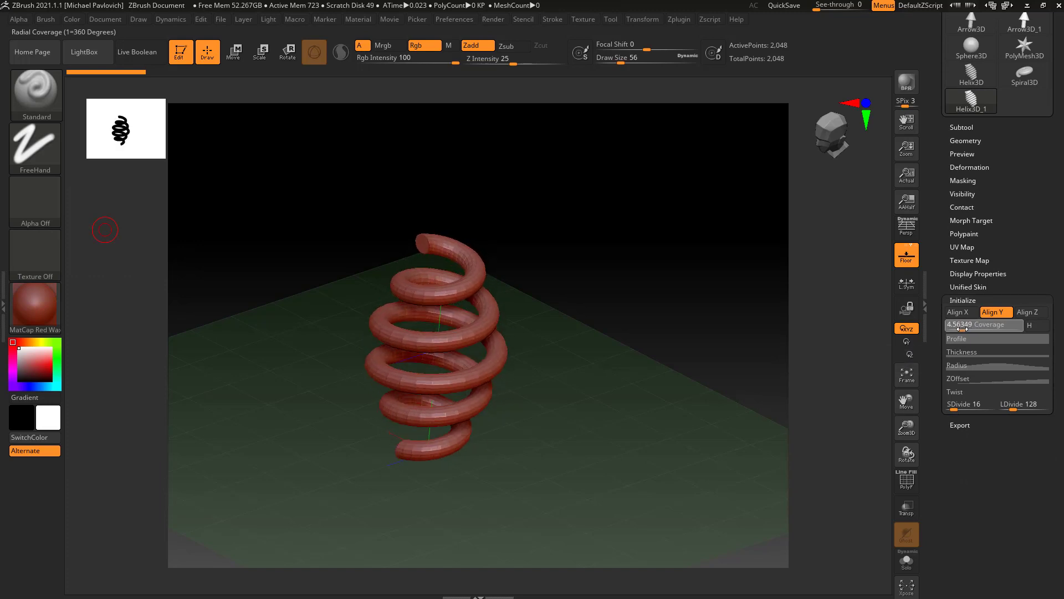
drag(978, 325, 991, 325)
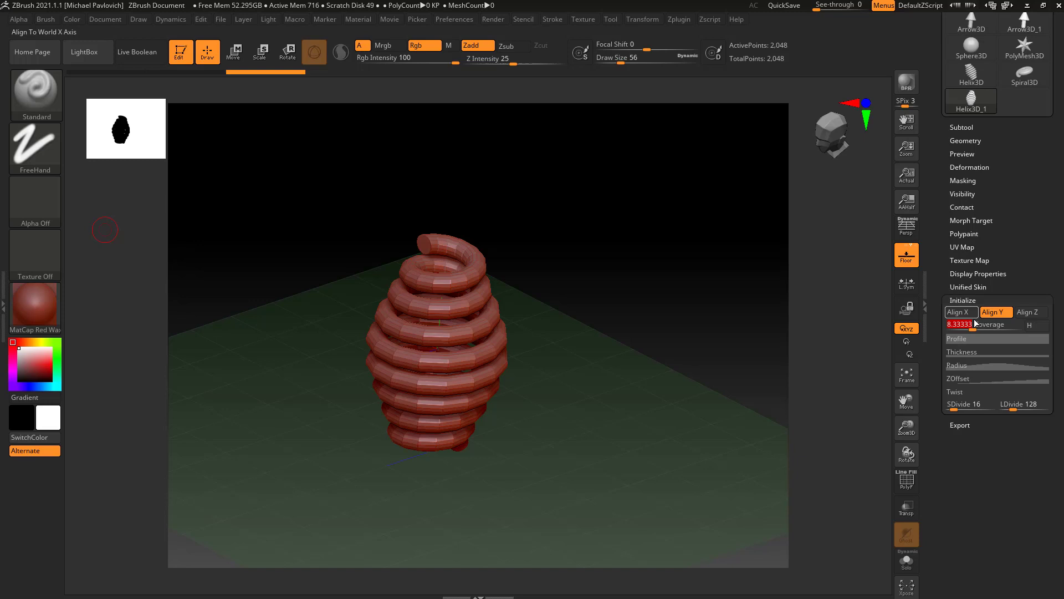
mouse_move(977, 325)
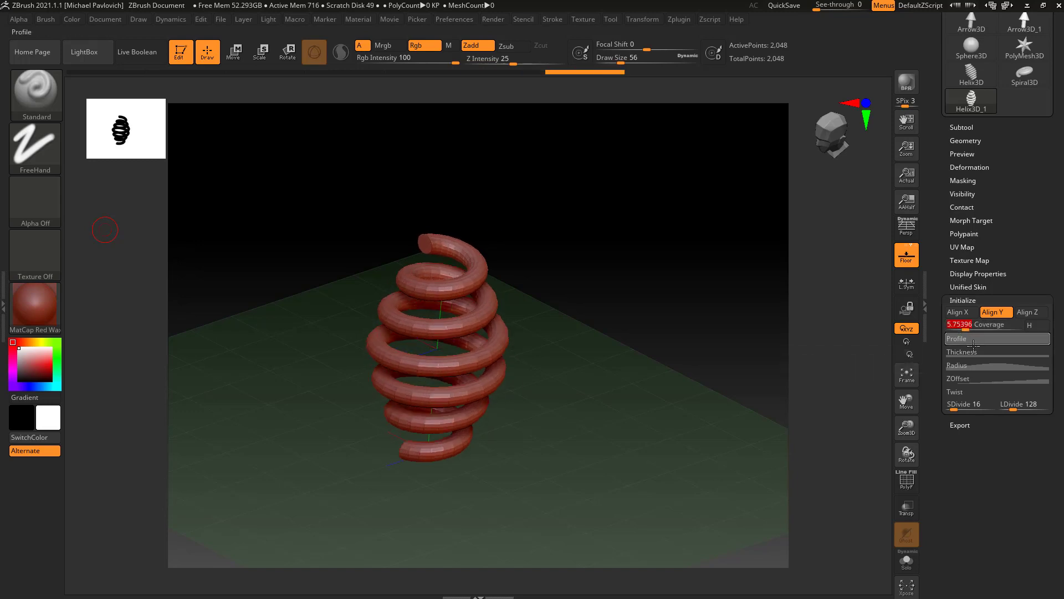
drag(963, 323, 978, 324)
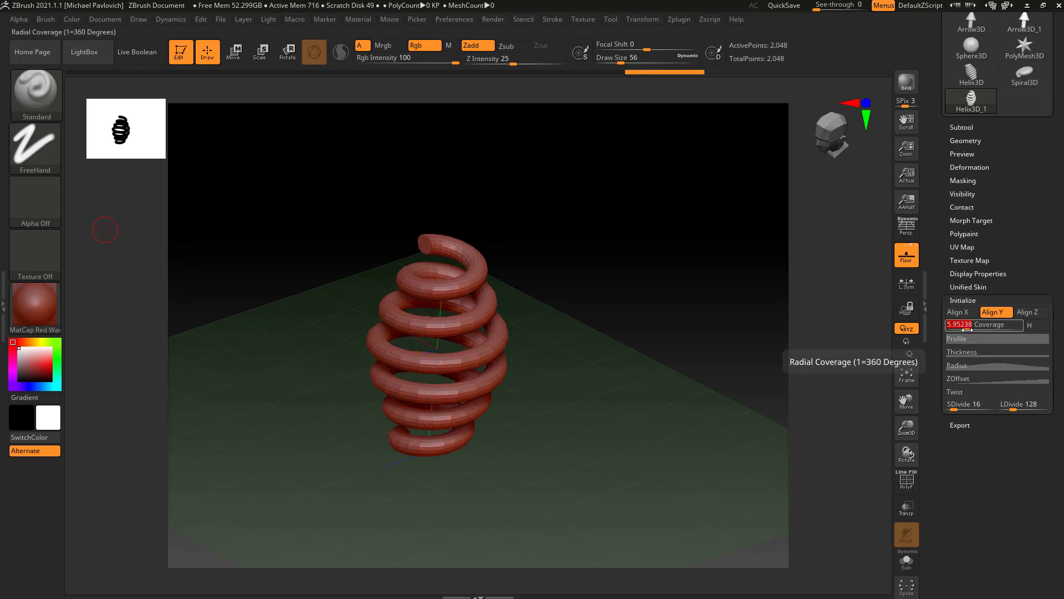
drag(971, 325, 991, 325)
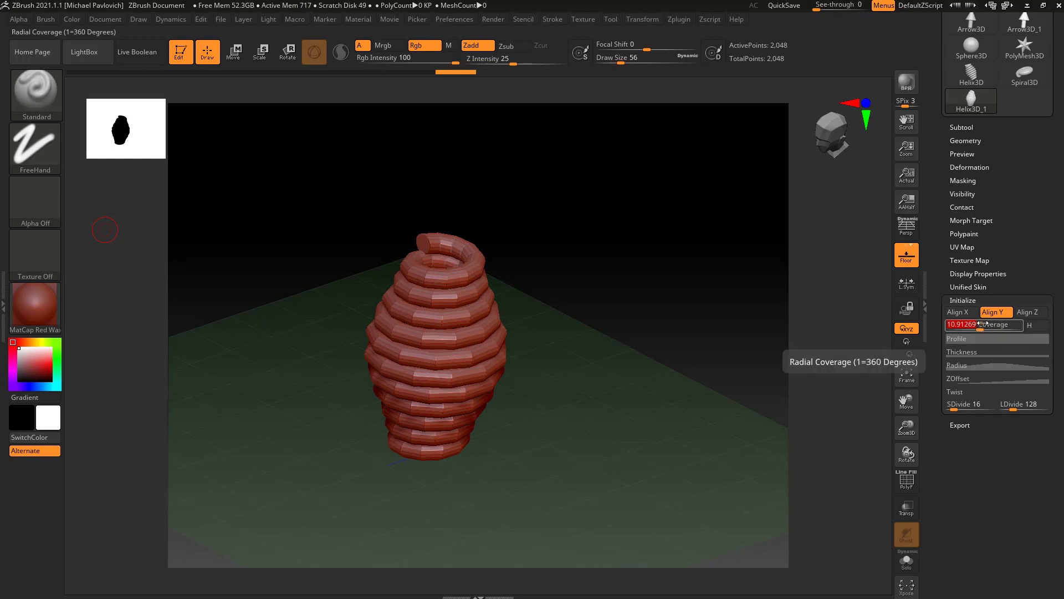
drag(977, 325, 983, 324)
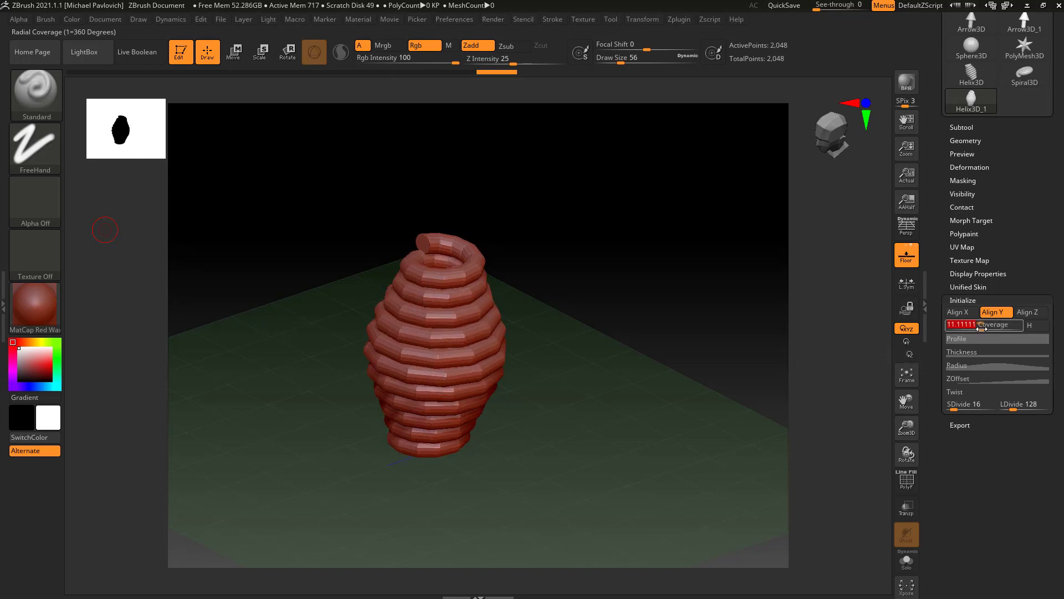
drag(981, 325, 974, 325)
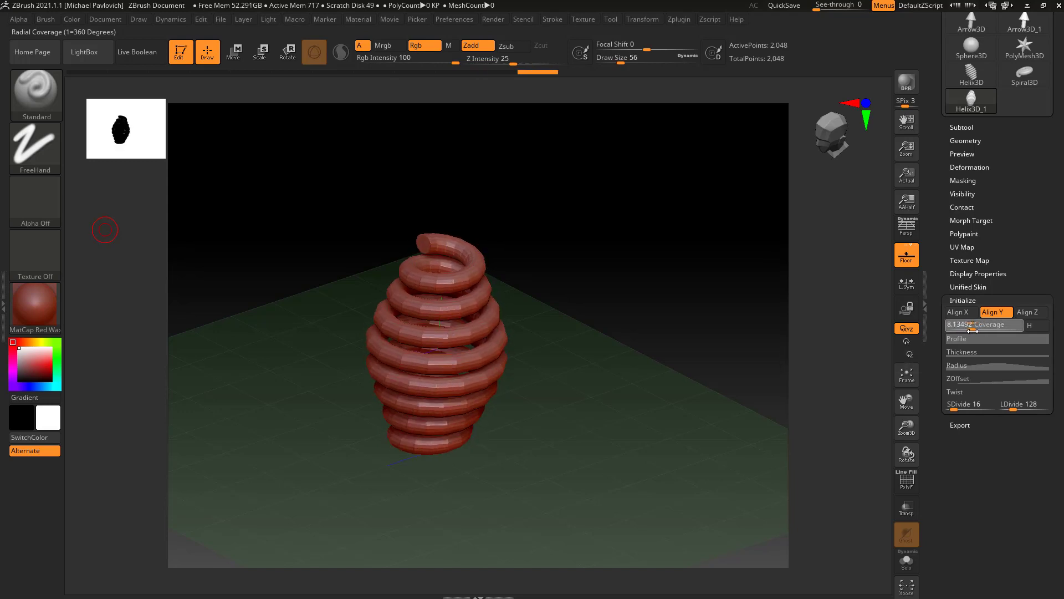
drag(963, 325, 978, 325)
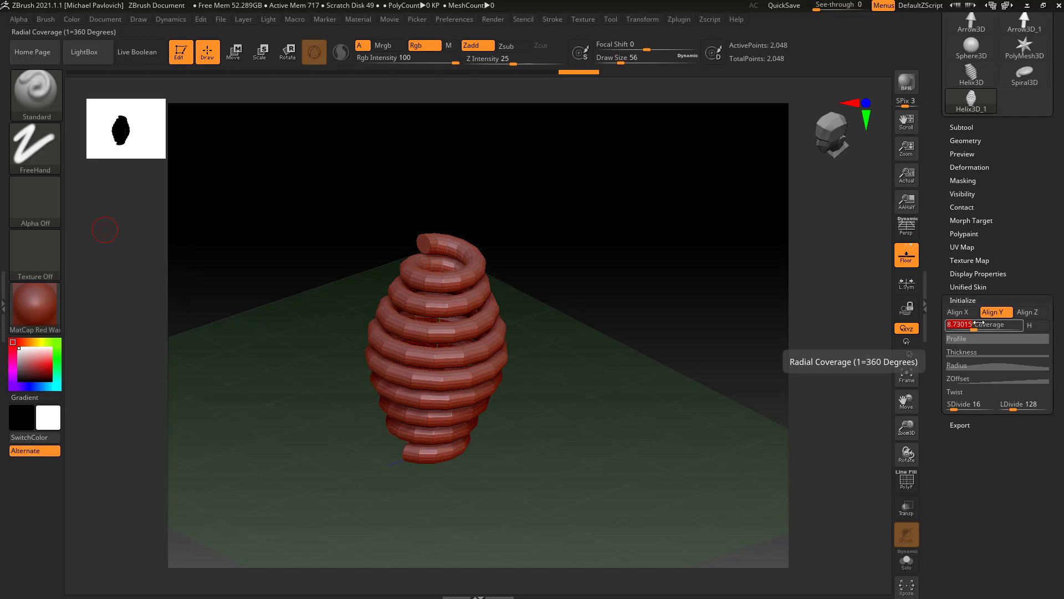
drag(963, 324, 967, 325)
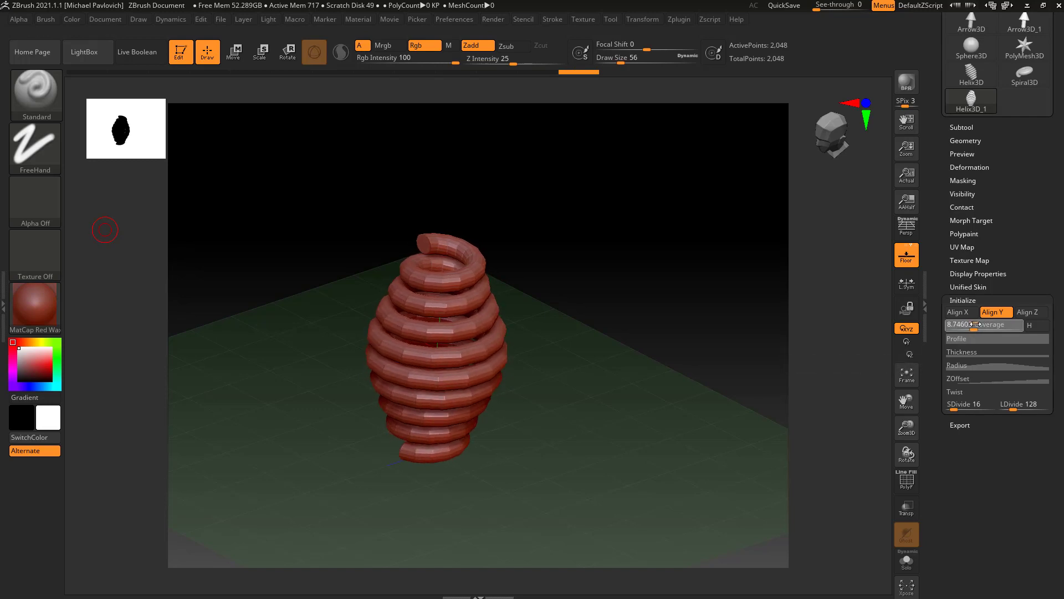
drag(985, 324, 975, 325)
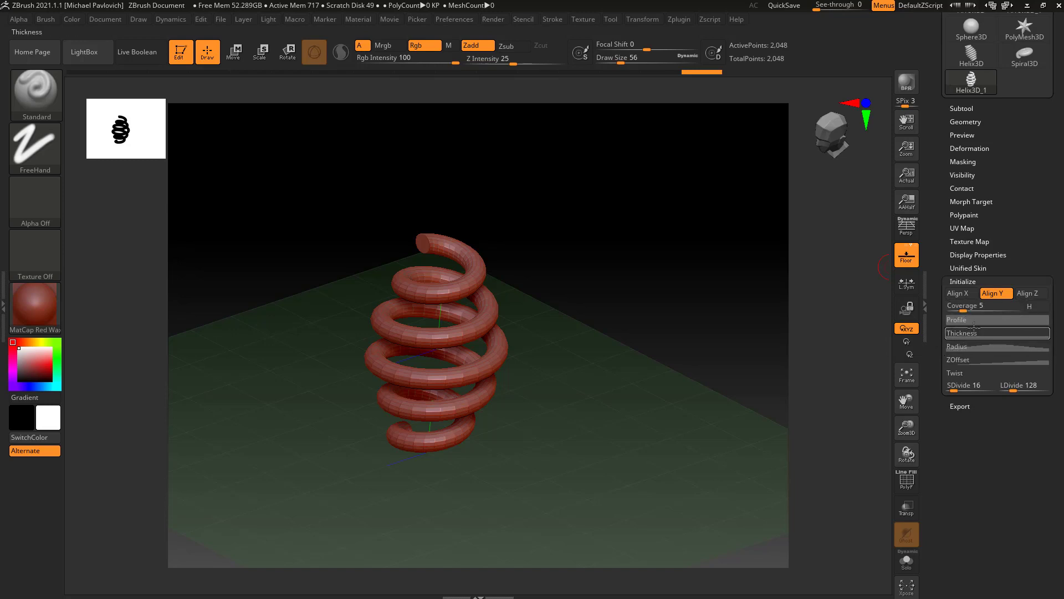
- Expand the tube Profile curve and drag its points to thin the spring tube
click(956, 319)
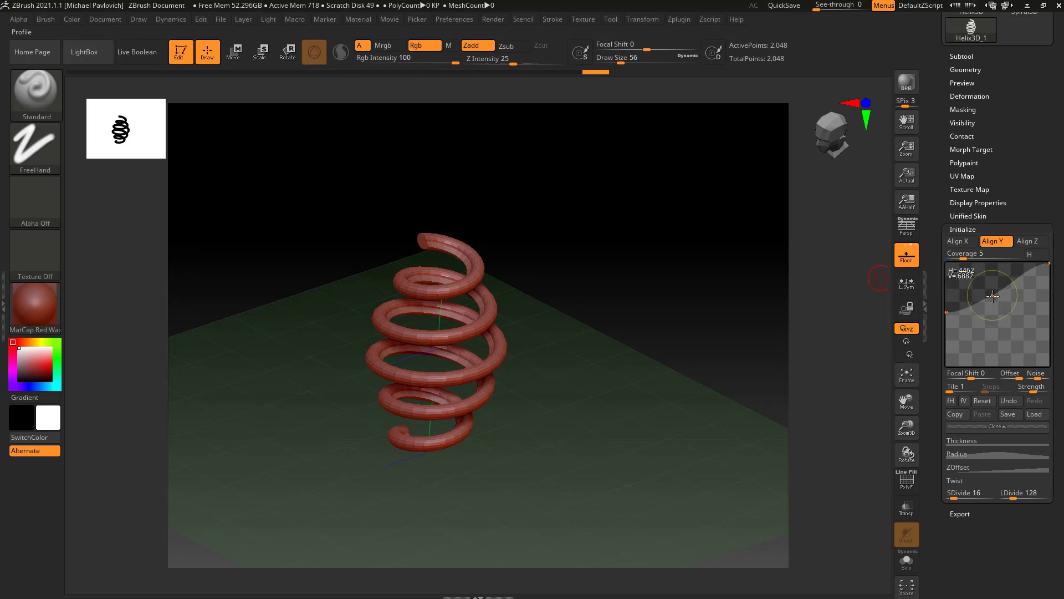
drag(992, 294, 988, 289)
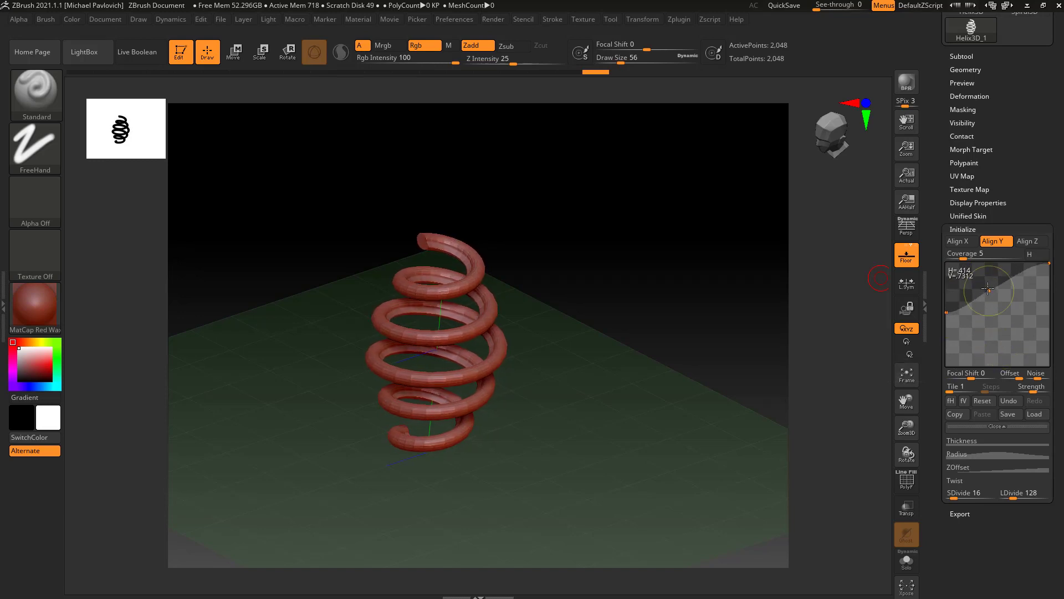
drag(987, 288, 993, 347)
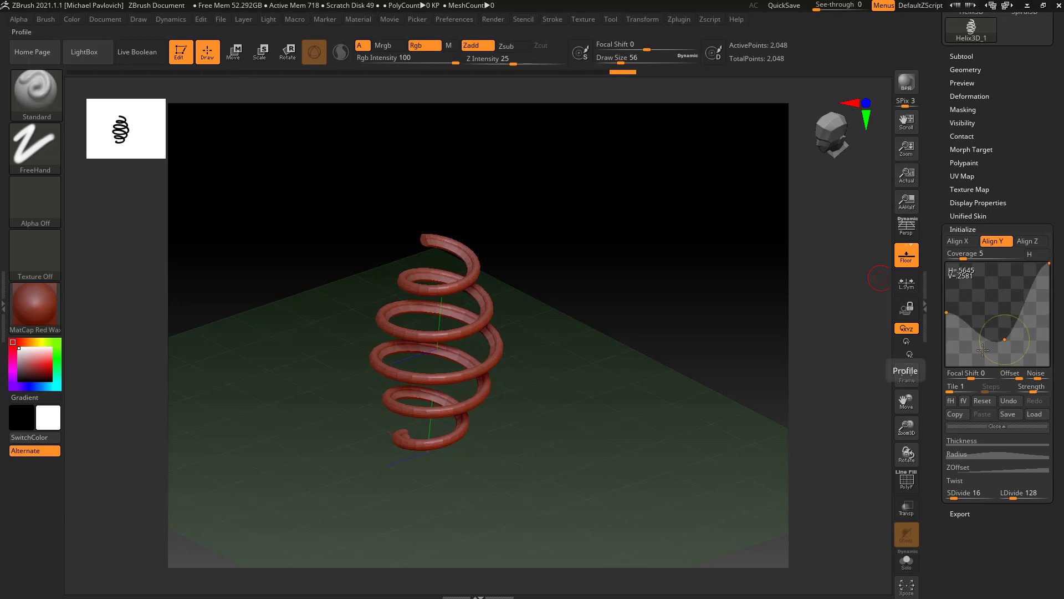
drag(981, 349, 1003, 329)
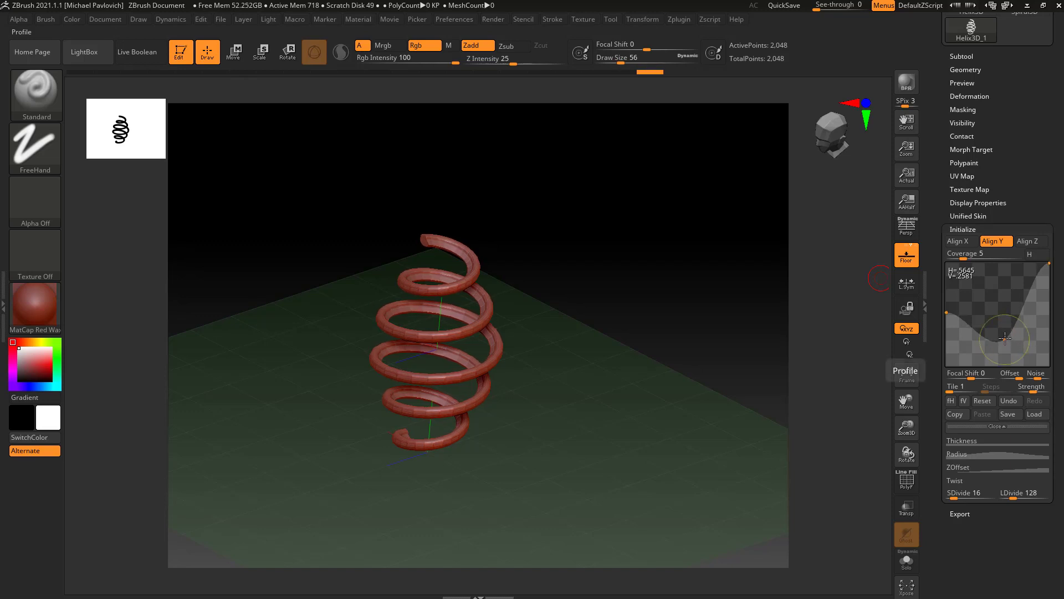
- Reshape the Profile curve through S and V shapes to test tube thickness variations
drag(1006, 339, 967, 321)
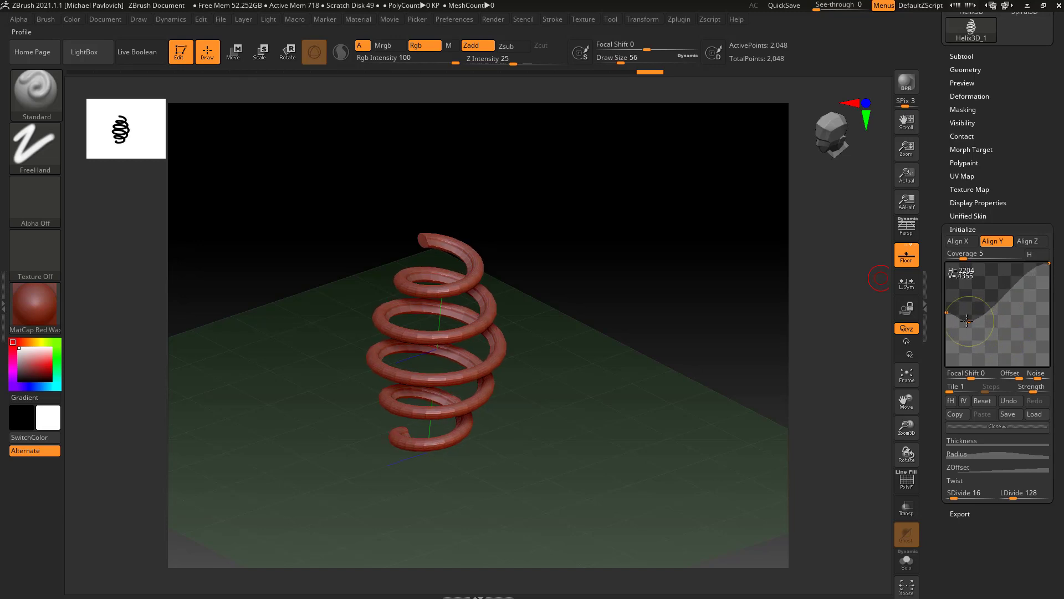
drag(967, 321, 996, 326)
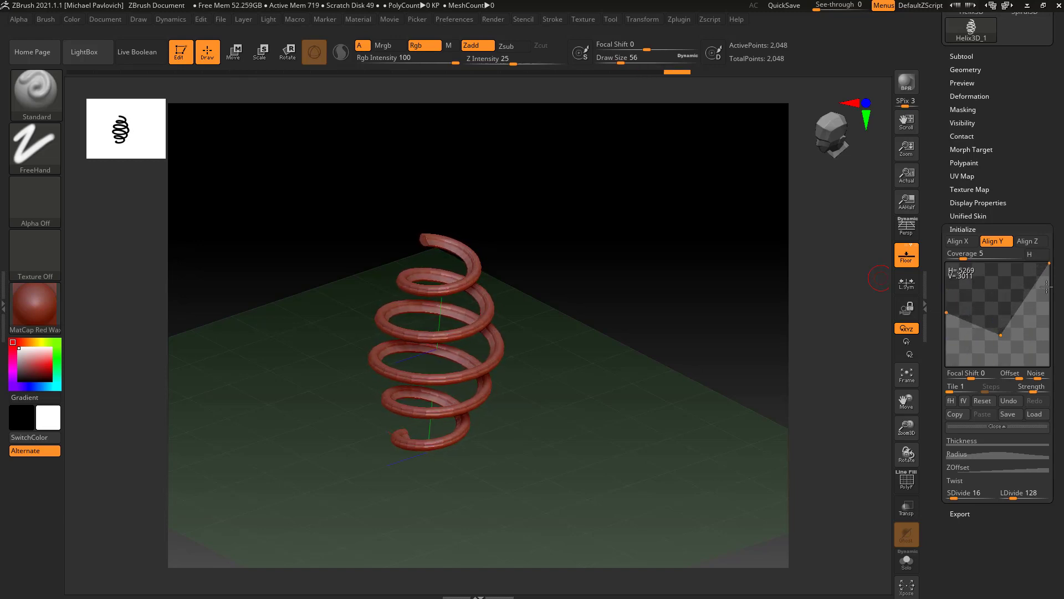
drag(1032, 277, 995, 334)
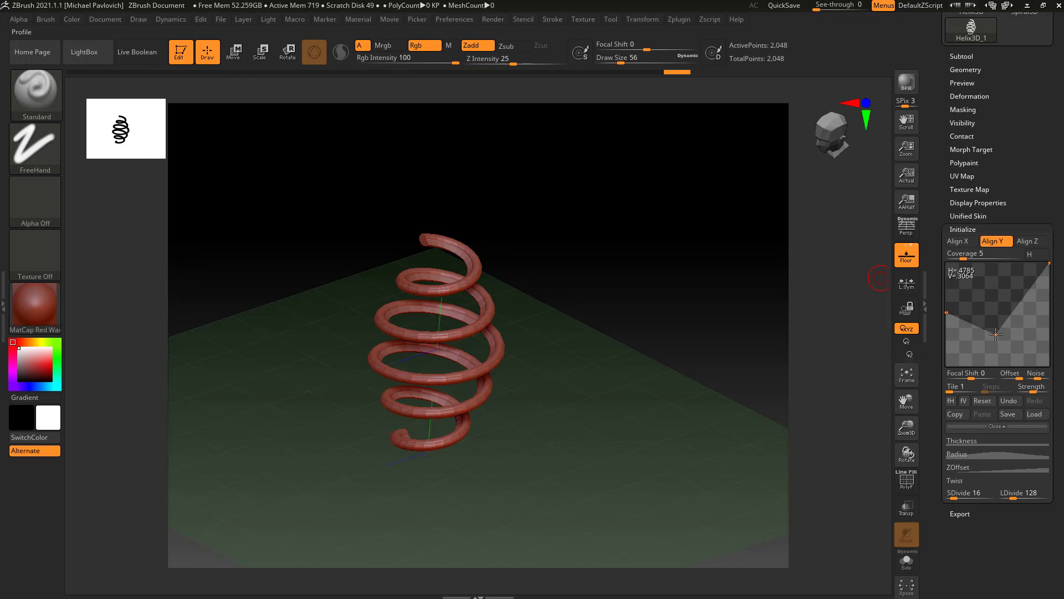
drag(994, 334, 1004, 331)
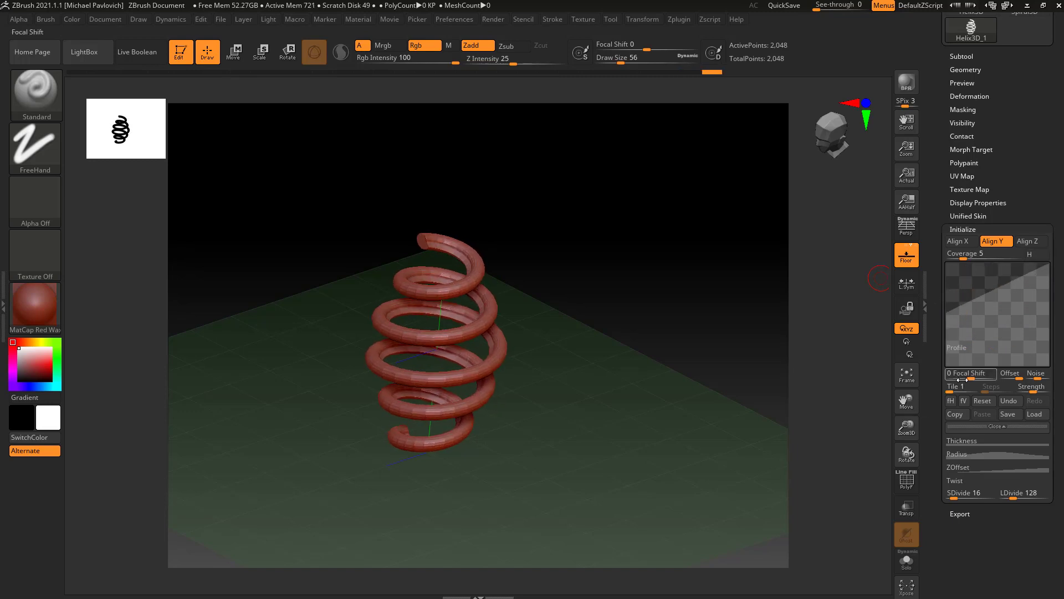
- Collapse the Profile curve and expand the Radius curve for editing
click(982, 400)
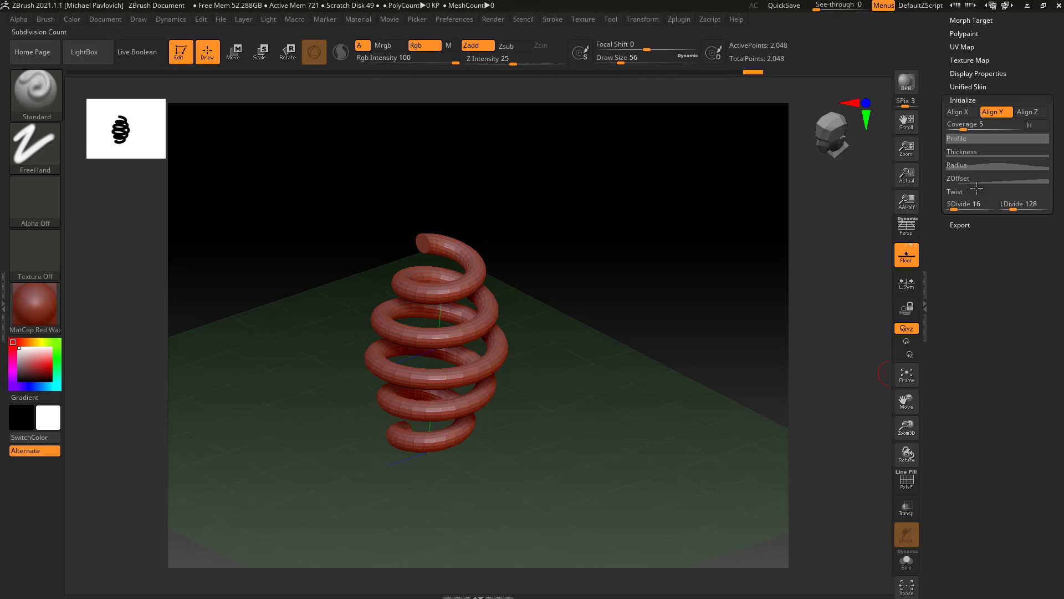
click(958, 138)
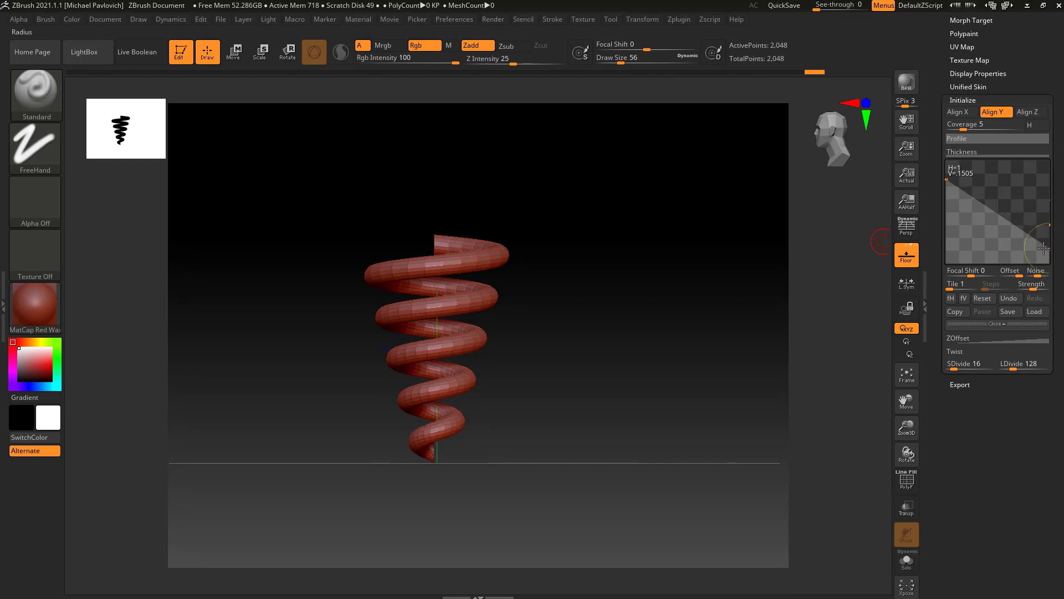
- Reshape and flip the Radius curve with FH, then Reset it to the default bell shape
drag(1045, 247, 950, 176)
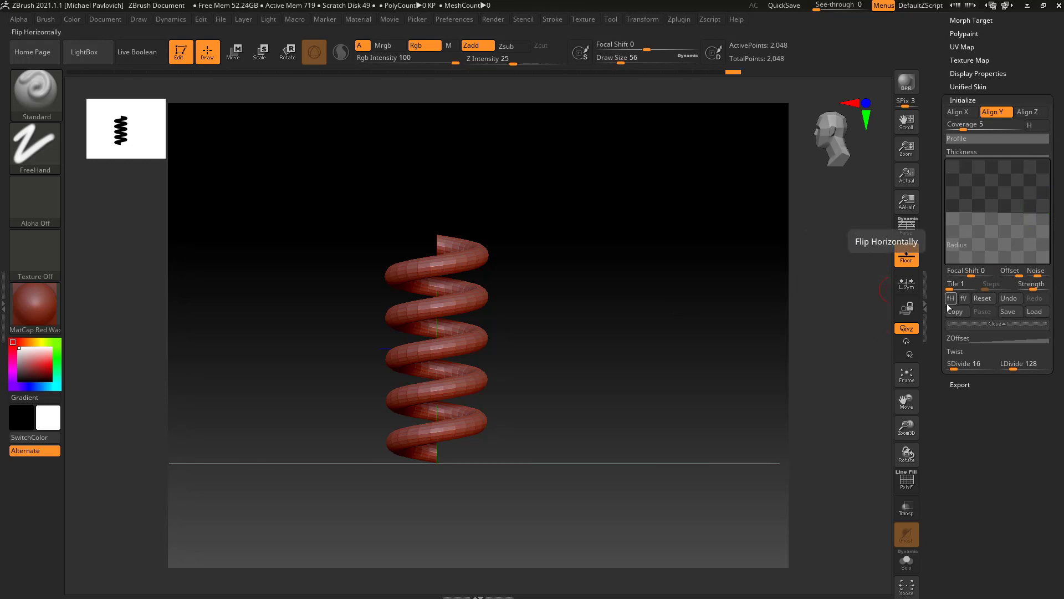
click(980, 298)
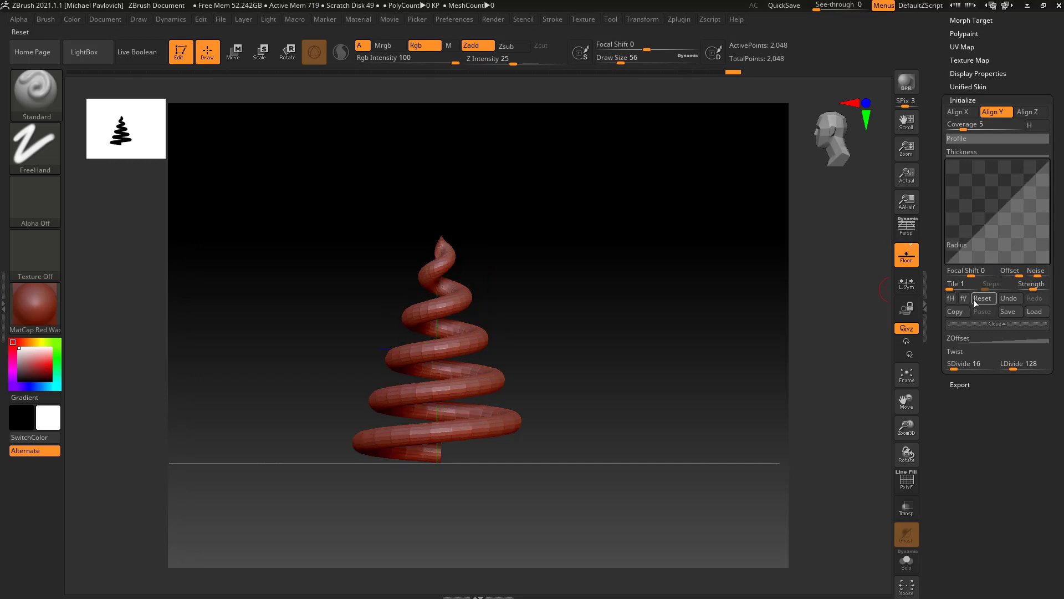
click(963, 298)
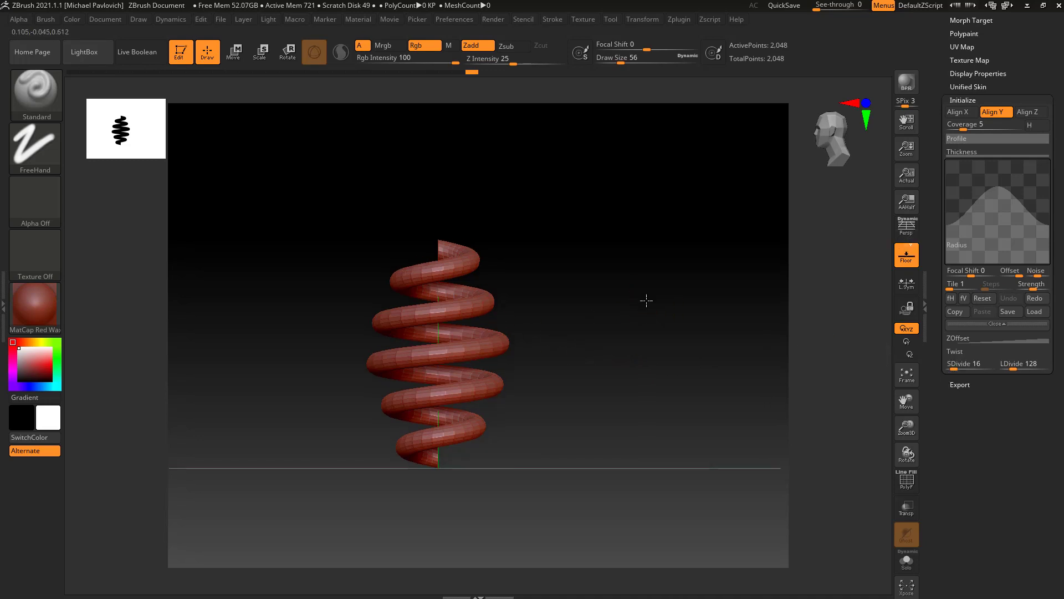
- View the helix without perspective, toggle the polygon wireframe and raise its mesh divisions
click(905, 224)
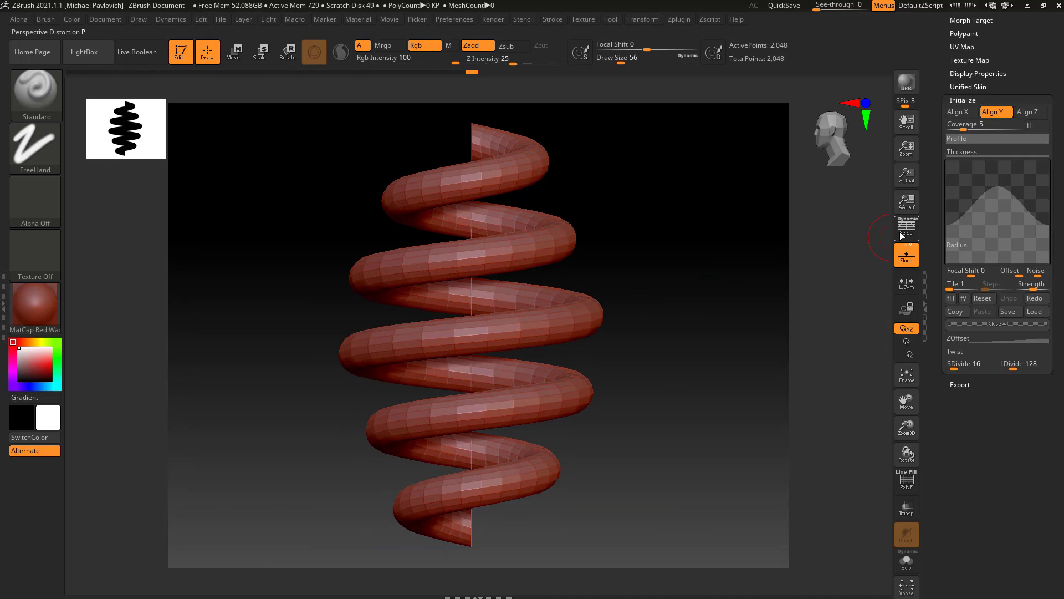
mouse_move(906, 481)
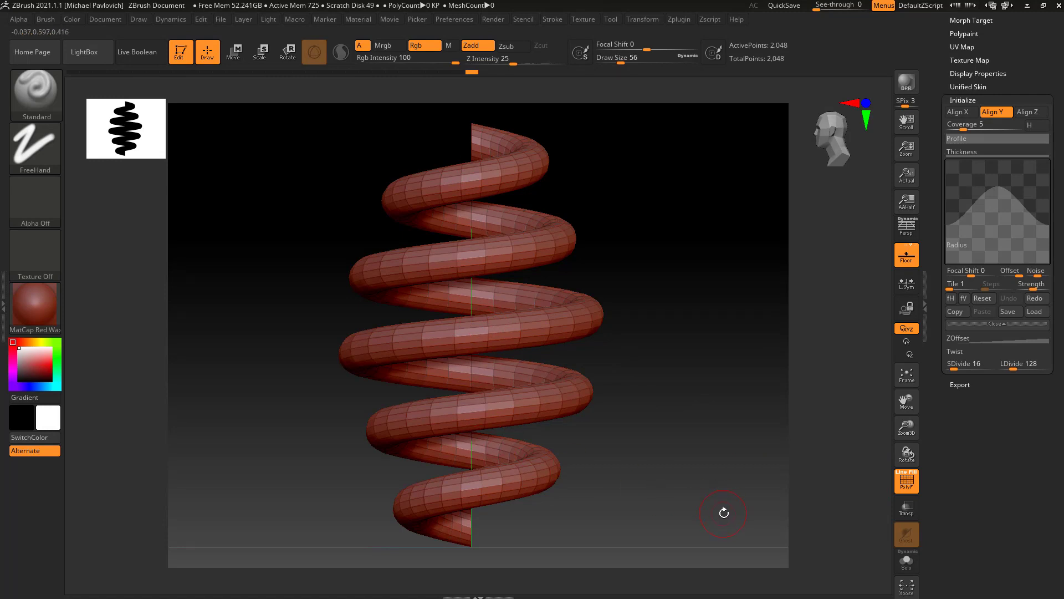
click(967, 363)
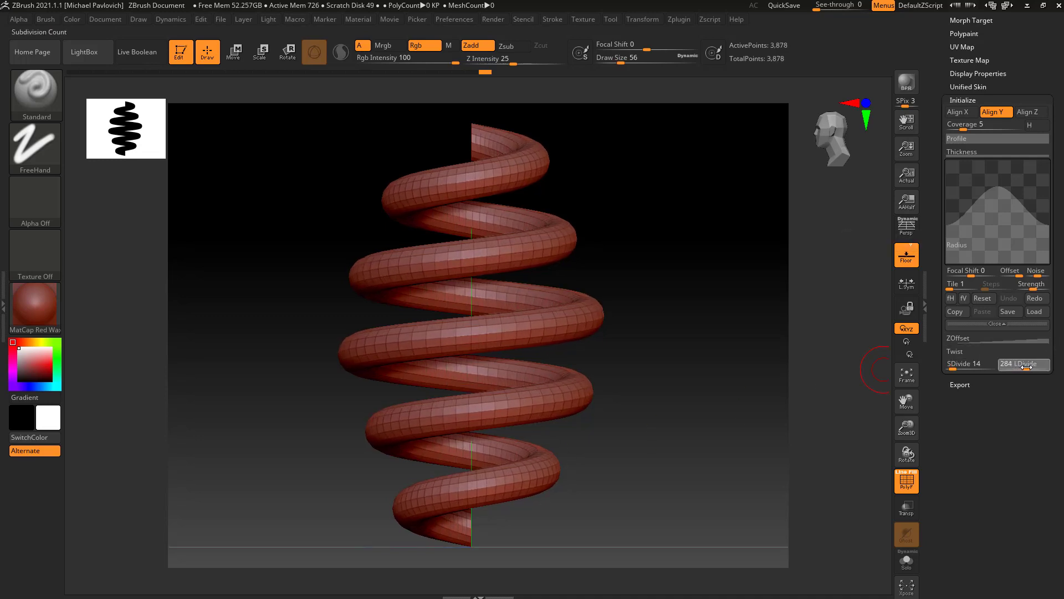
click(1017, 364)
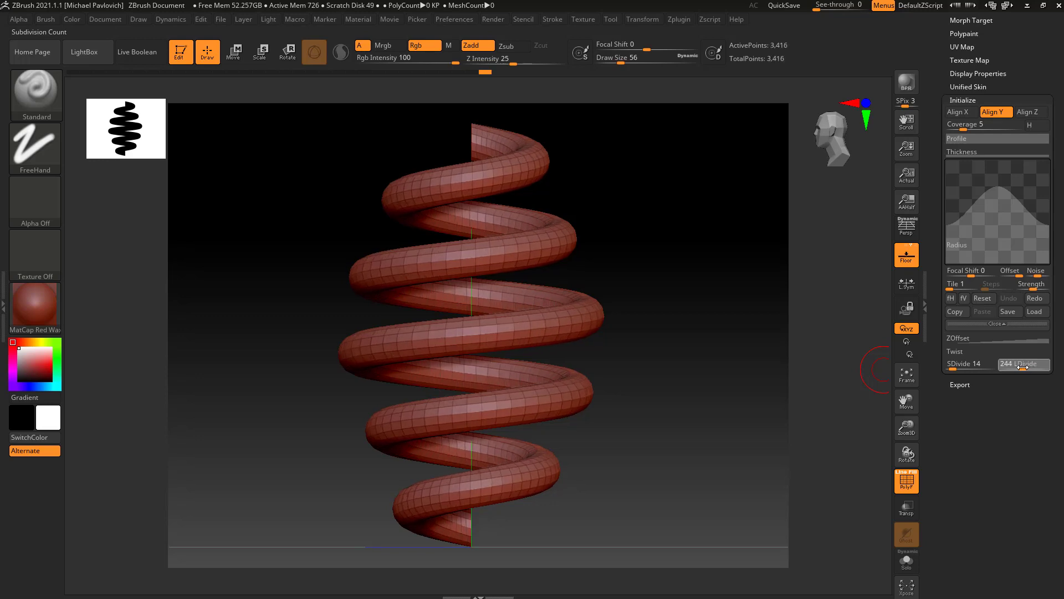
click(1023, 364)
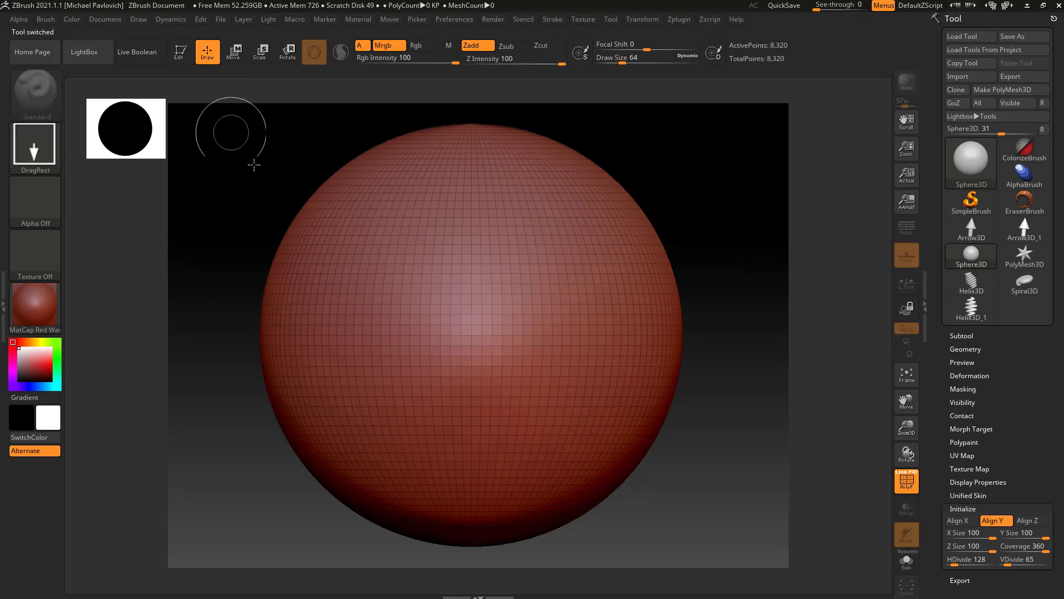
mouse_move(738, 324)
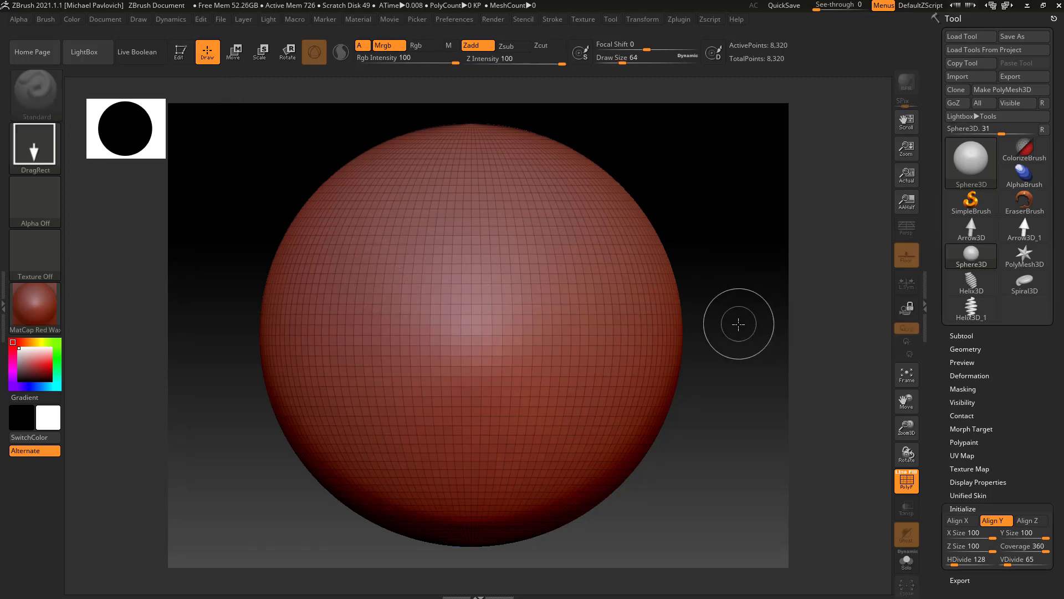
- Browse the Sphere3D, Arrow3D and Helix3D primitives, then clone Sphere3D into Sphere3D_1
click(1023, 278)
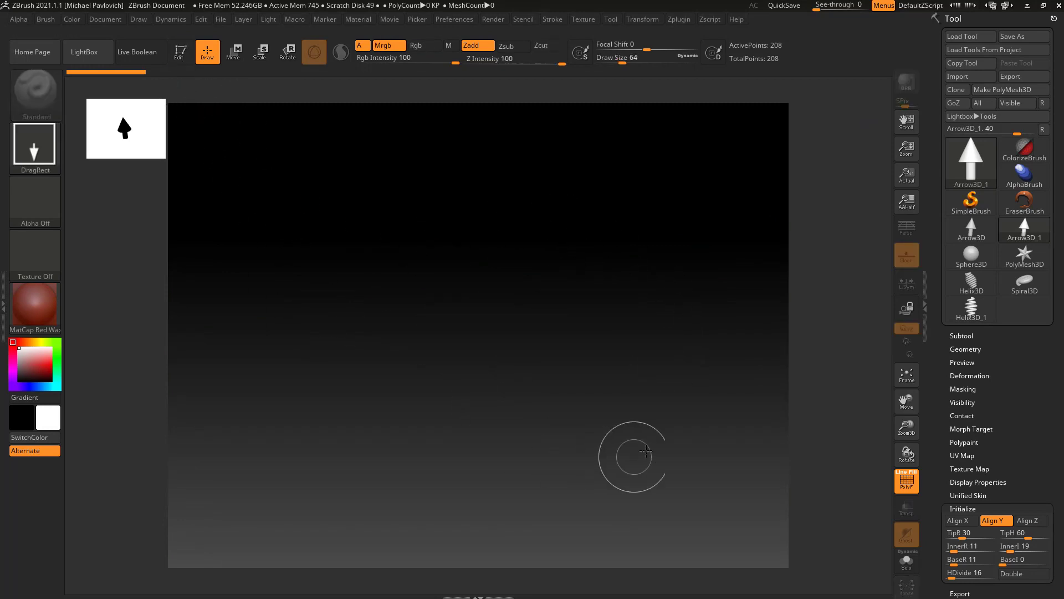
click(970, 161)
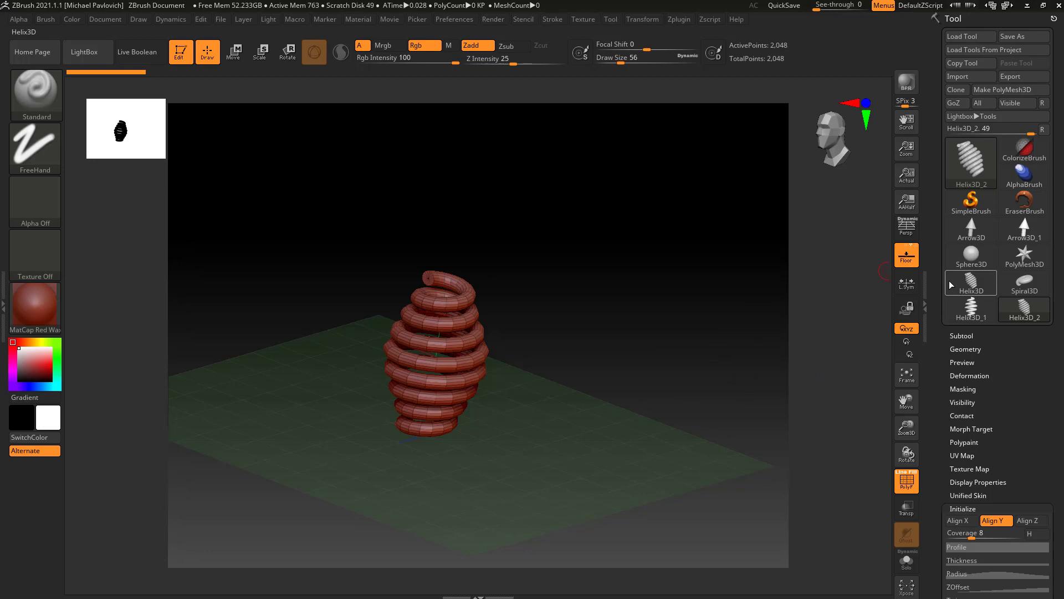
click(969, 256)
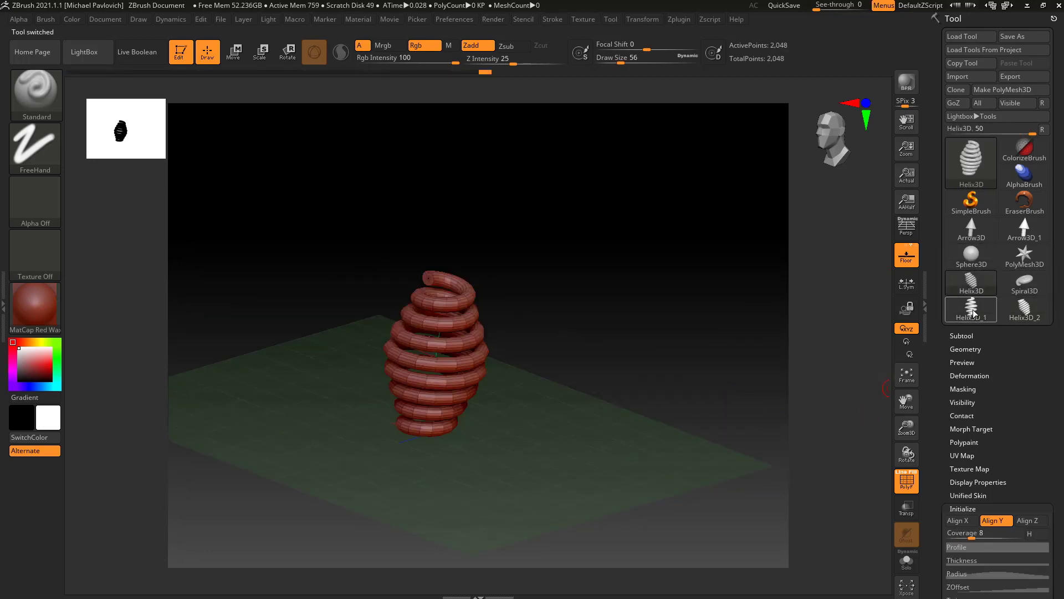
click(970, 161)
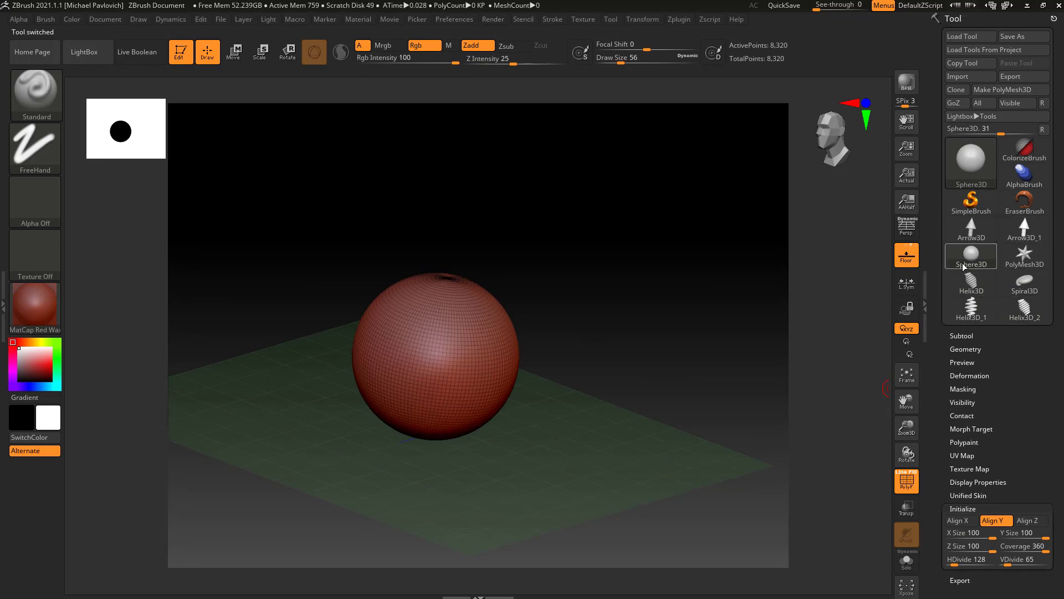
mouse_move(971, 259)
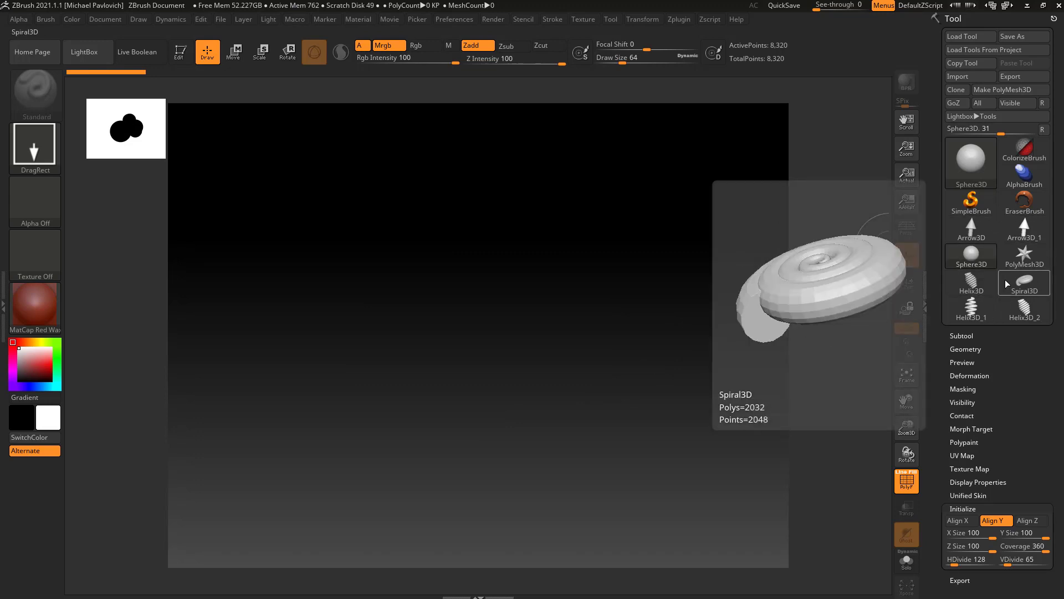
click(971, 282)
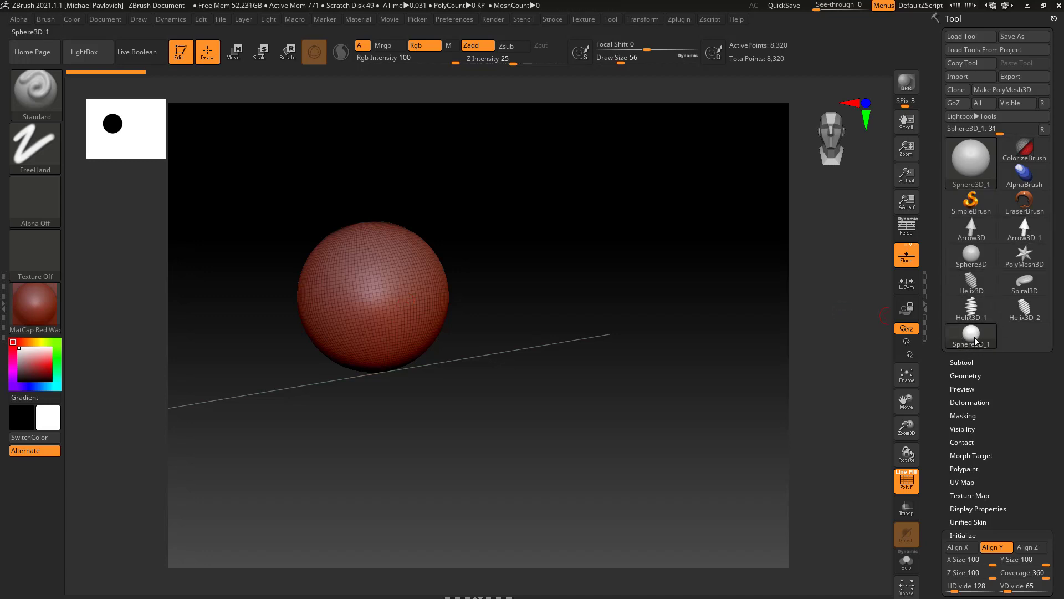
- Set Sphere3D_1's Initialize HDivide and VDivide to 12 and dismiss the PolyMesh3D sculpting warning
click(970, 309)
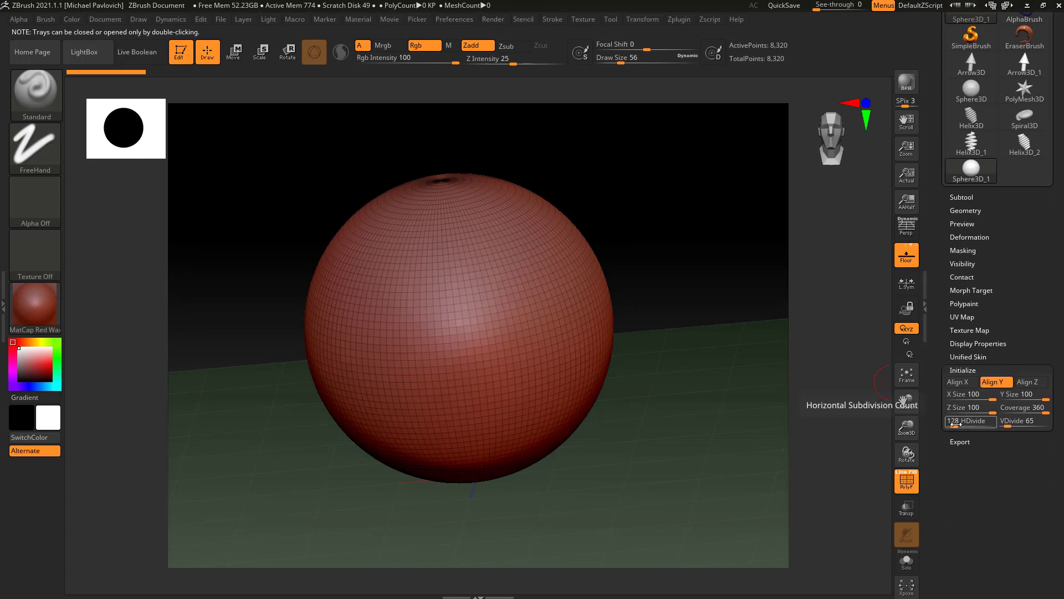
text(42)
click(1025, 420)
text(12)
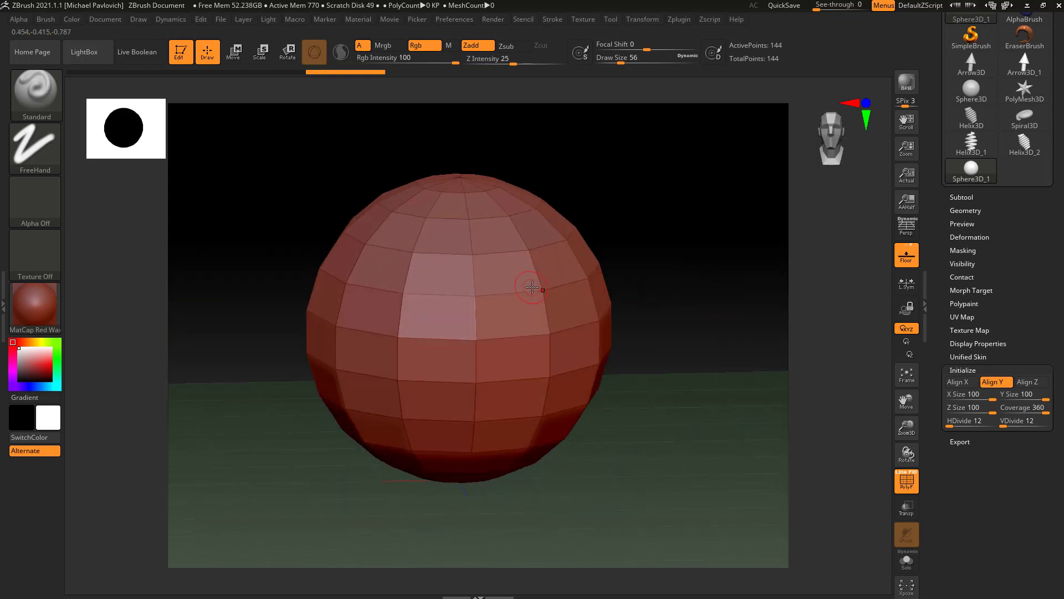
click(534, 287)
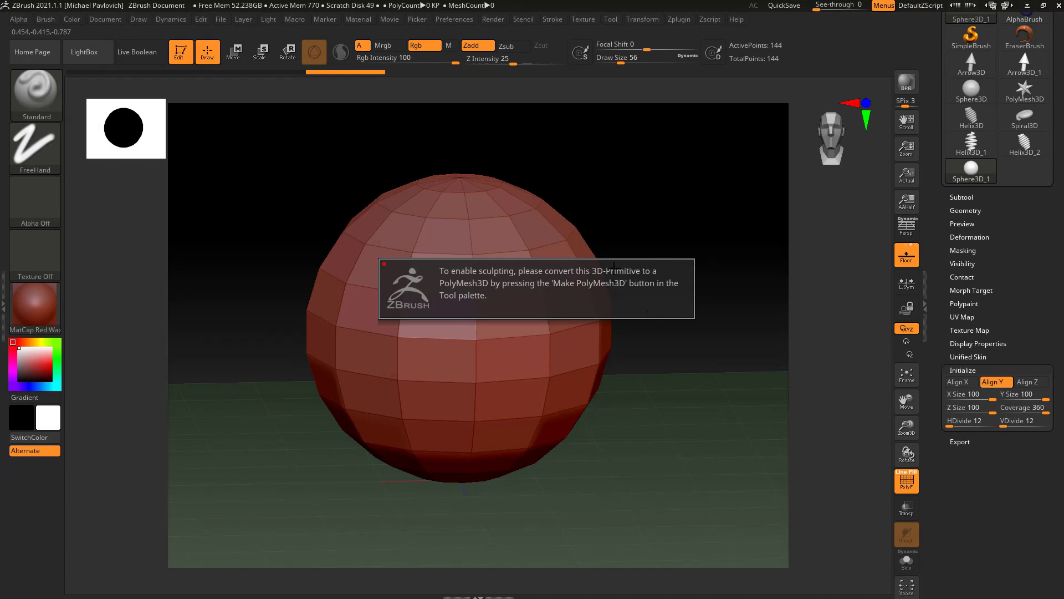
mouse_move(715, 431)
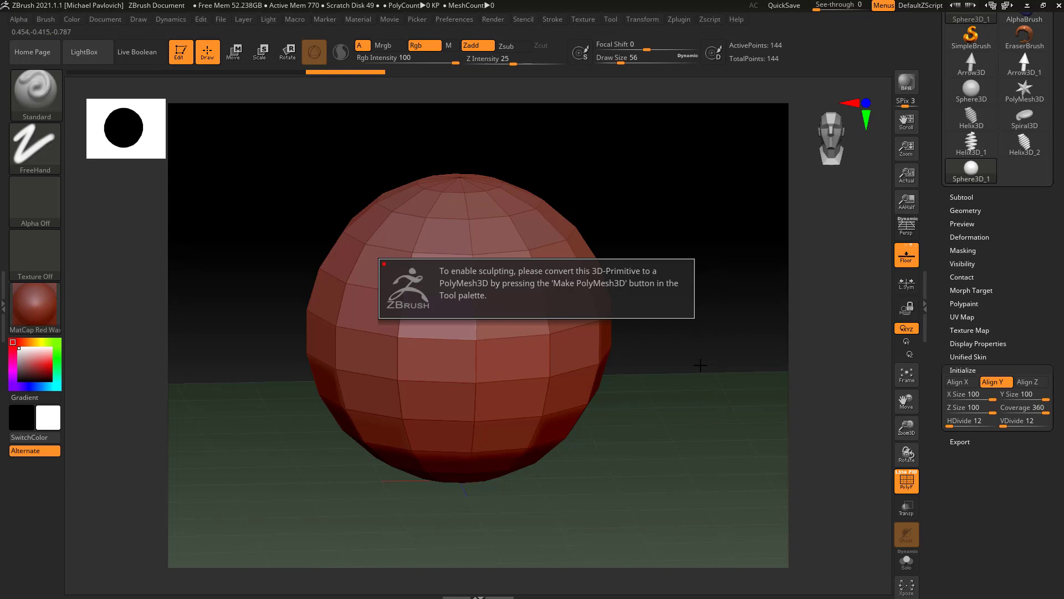
click(957, 381)
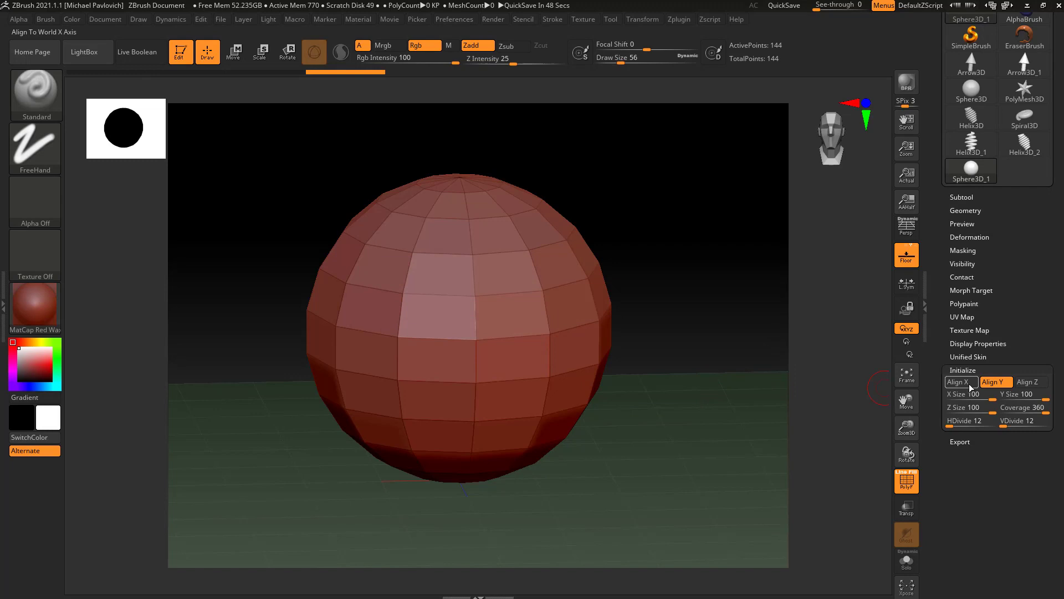
click(994, 381)
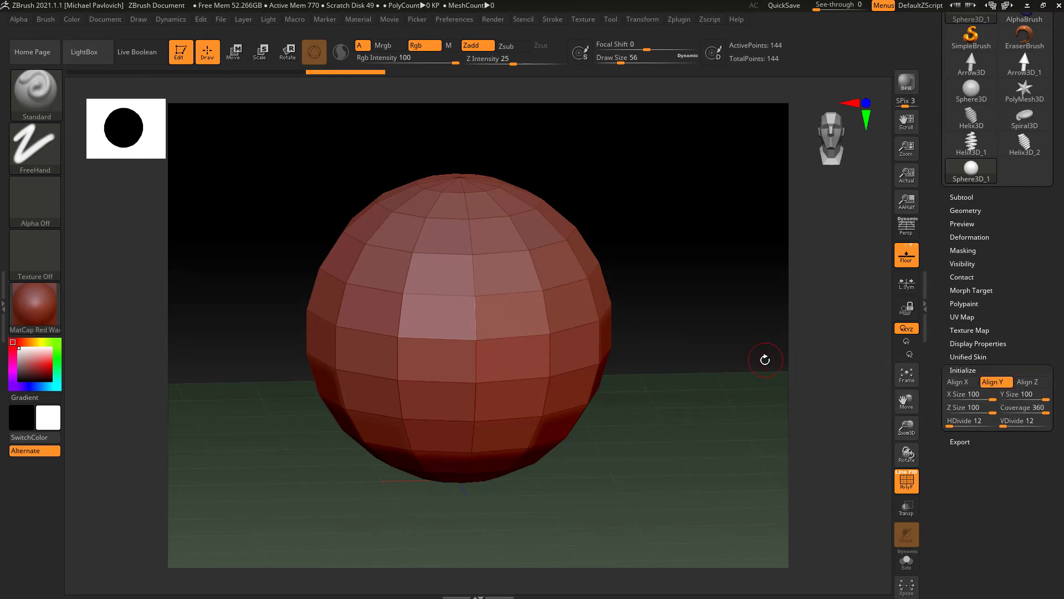
- Orbit the view around the coarse 12x12 faceted sphere
drag(1024, 407, 1011, 407)
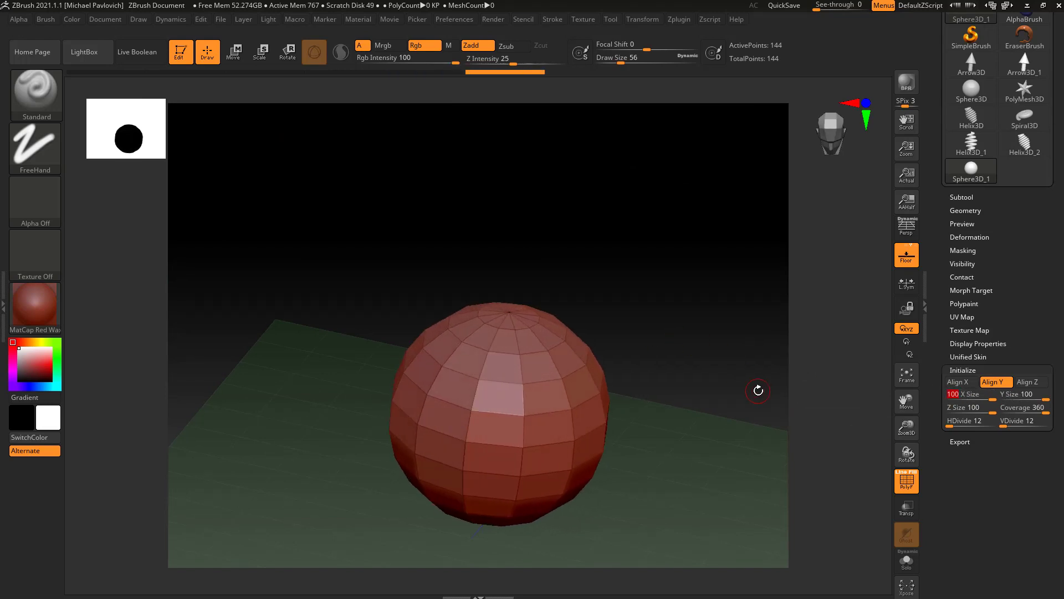
drag(758, 390, 783, 372)
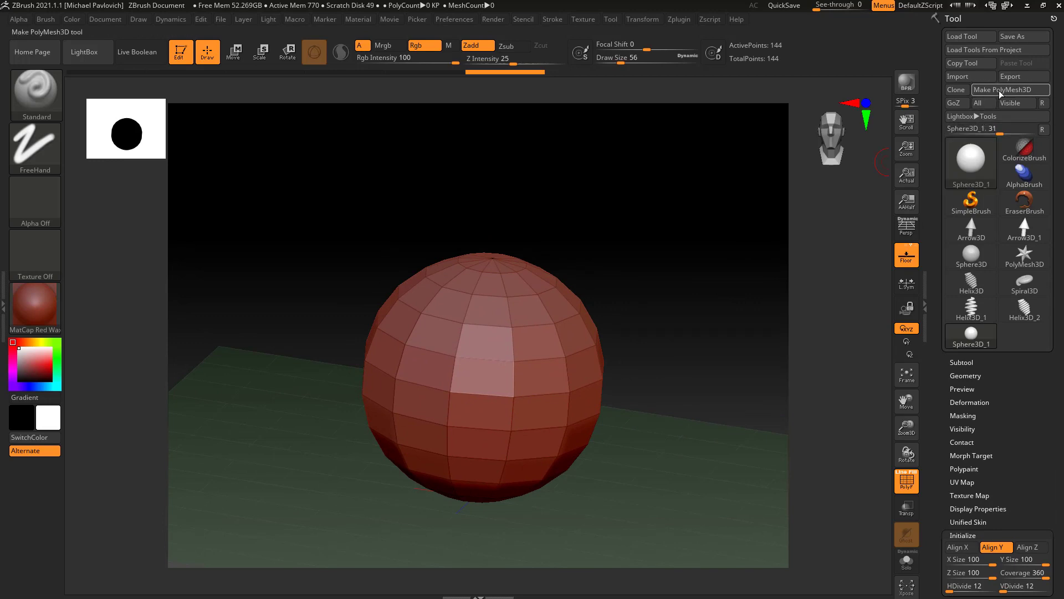
mouse_move(906, 328)
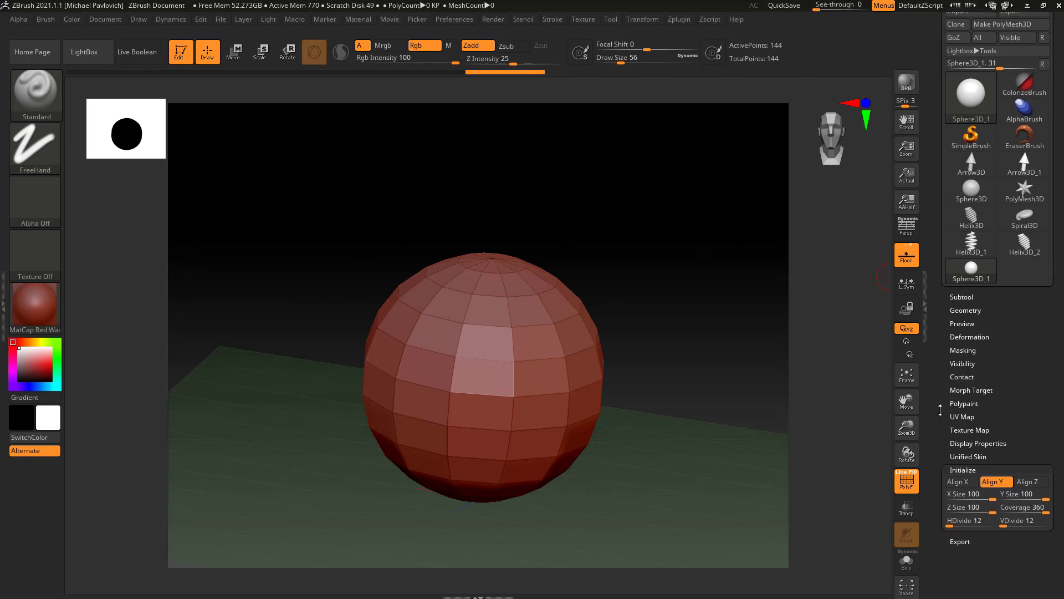
mouse_move(995, 481)
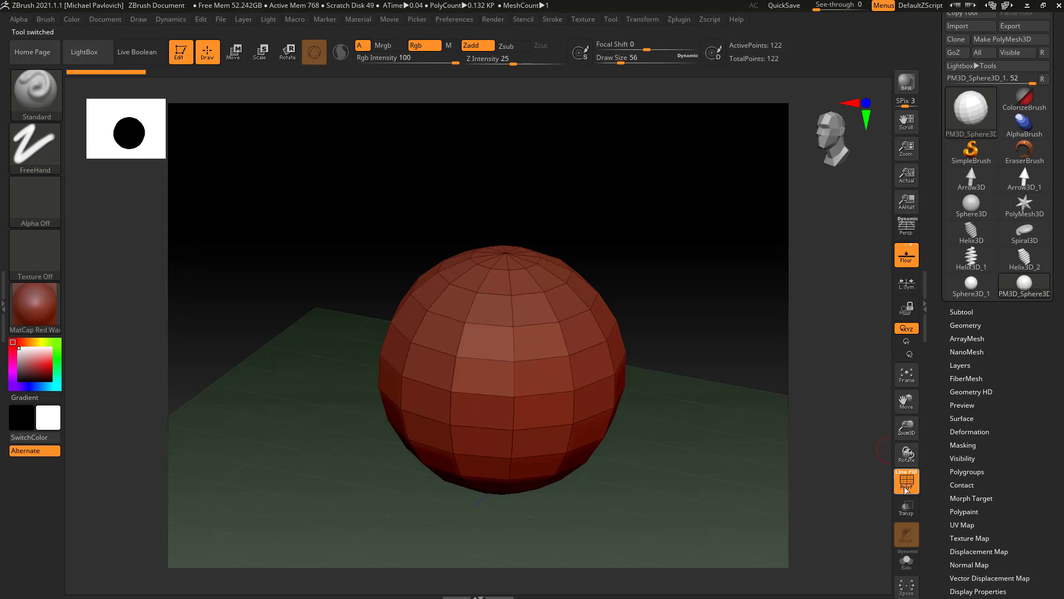
mouse_move(906, 483)
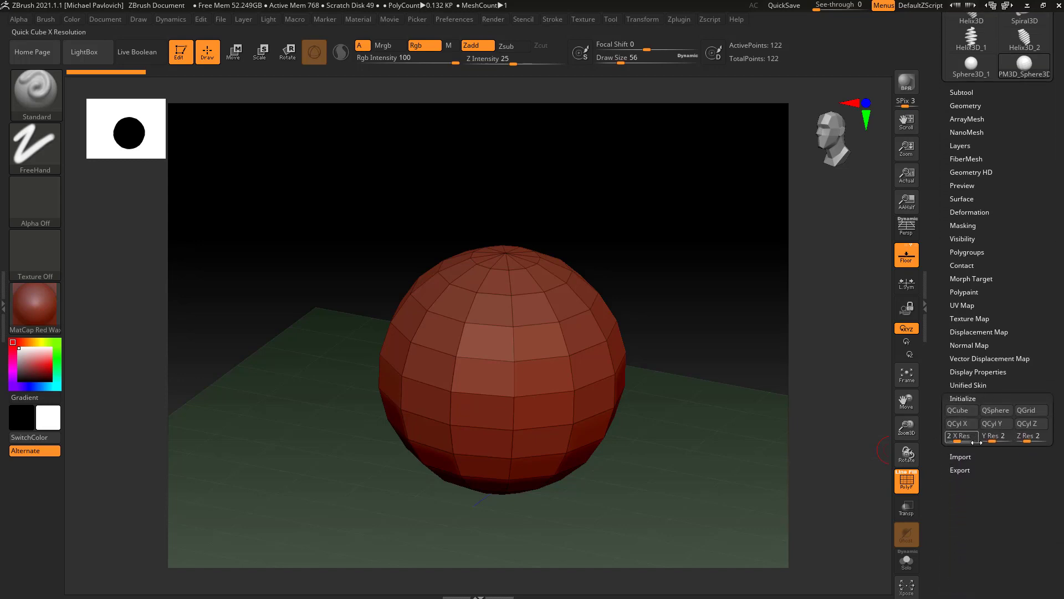
mouse_move(958, 422)
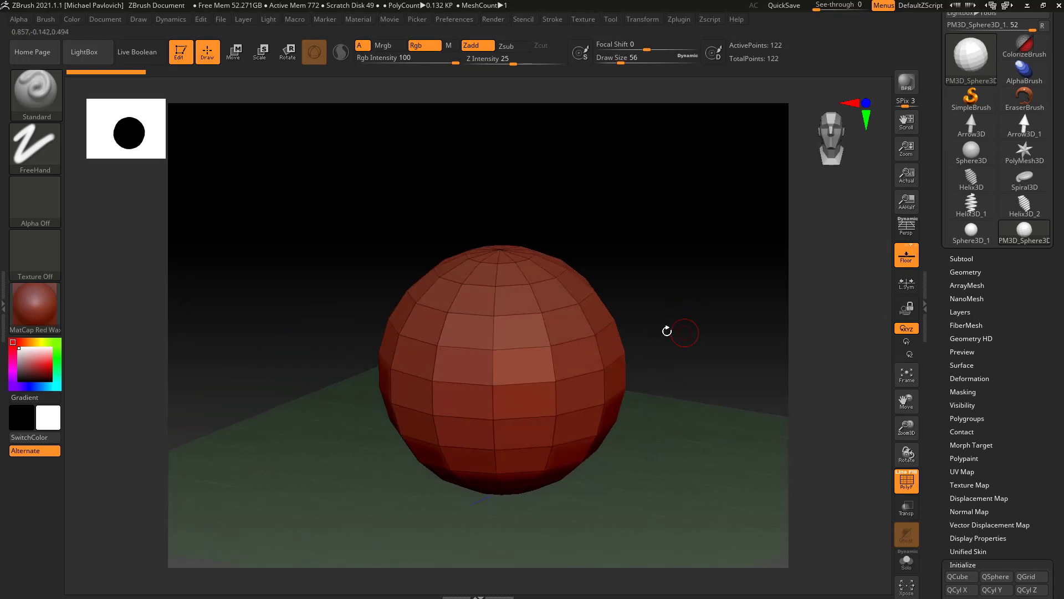
- Select Sphere3D_1 and drag its HDivide and VDivide sliders up to high subdivision counts
click(971, 232)
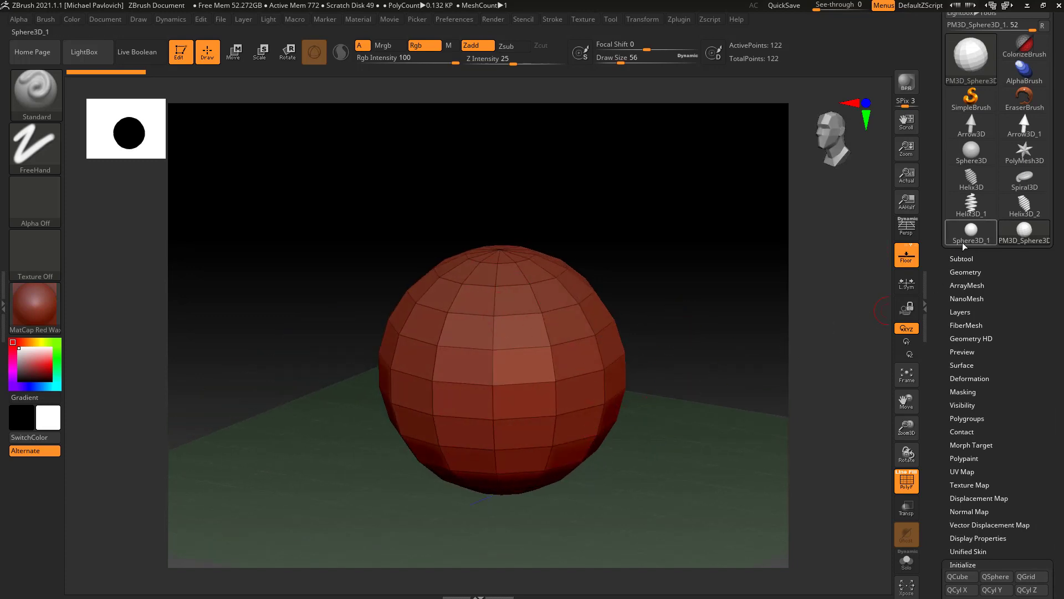
click(970, 233)
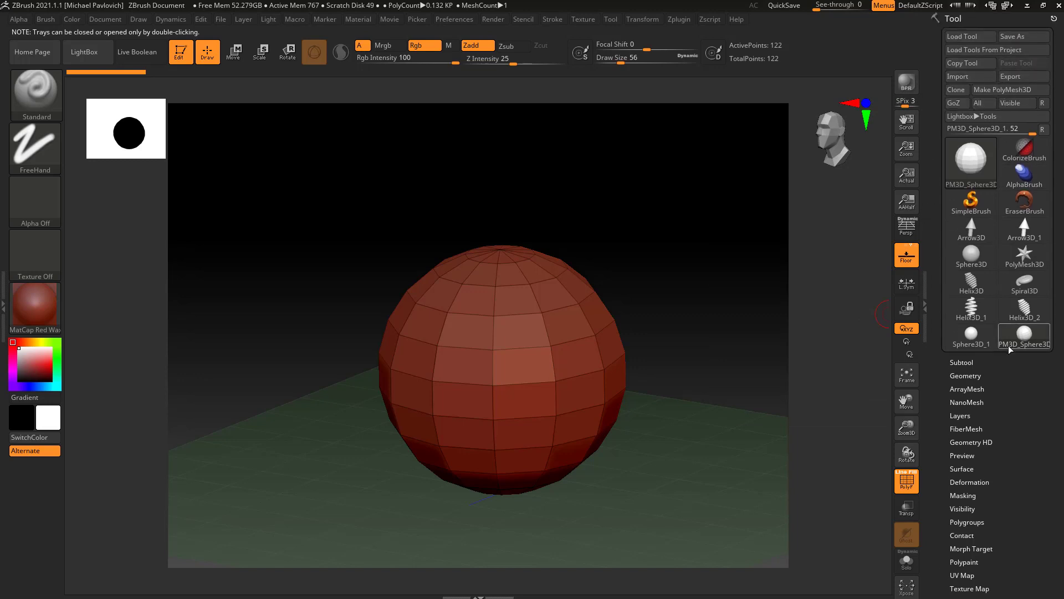
mouse_move(1023, 334)
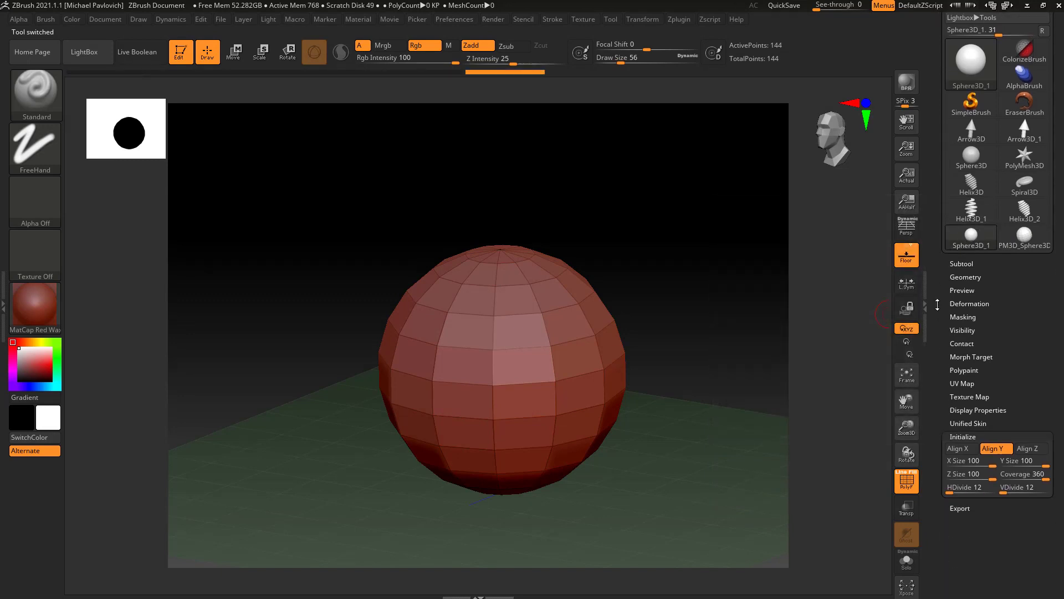
drag(963, 430, 984, 430)
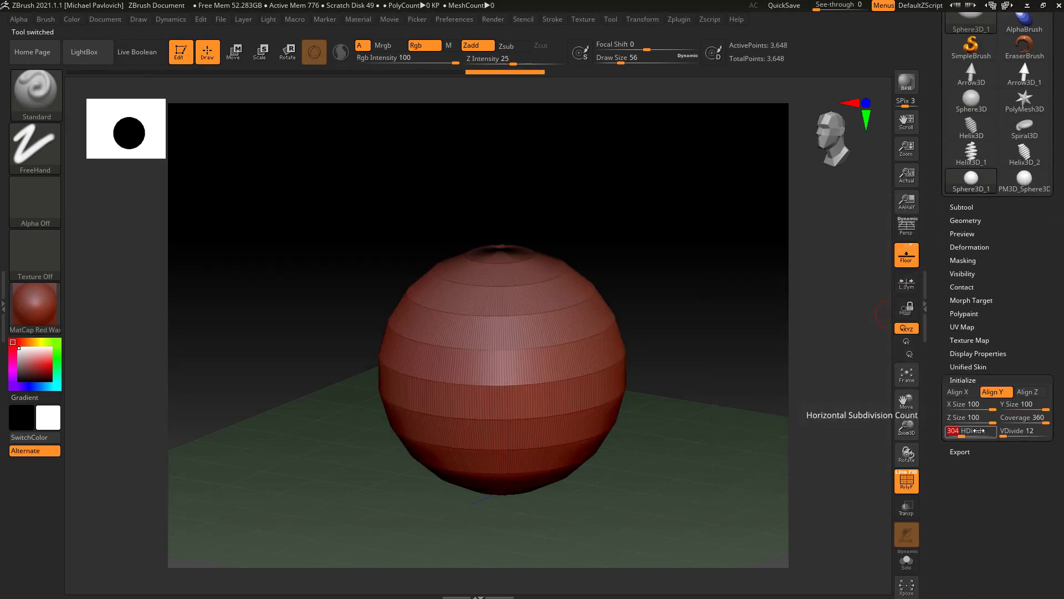
drag(971, 430, 953, 430)
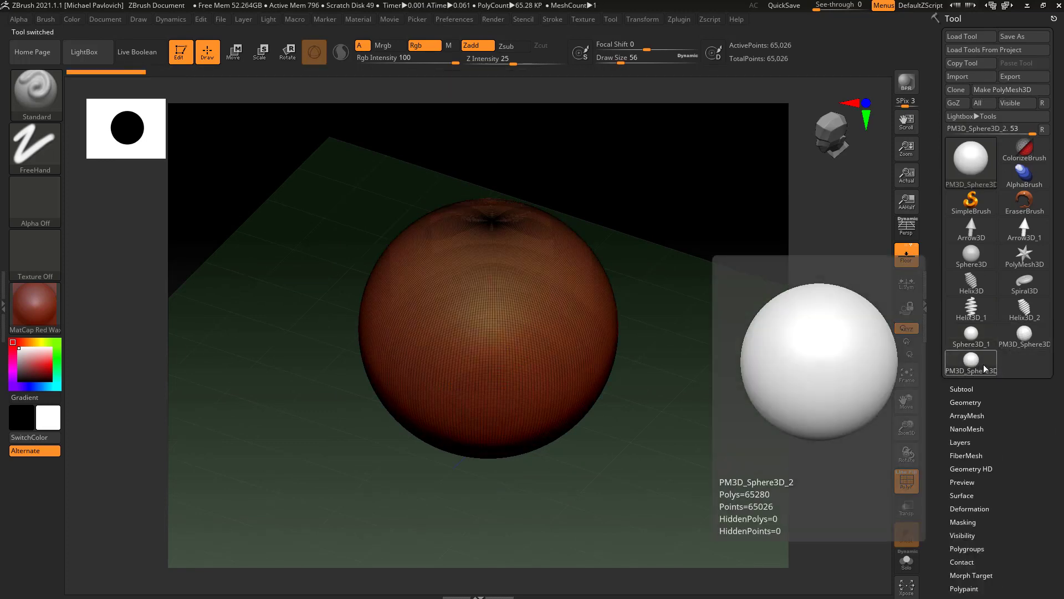
- Switch to the 122-point PM3D_Sphere3D_1 to compare it with the dense PM3D_Sphere3D_2
click(1023, 332)
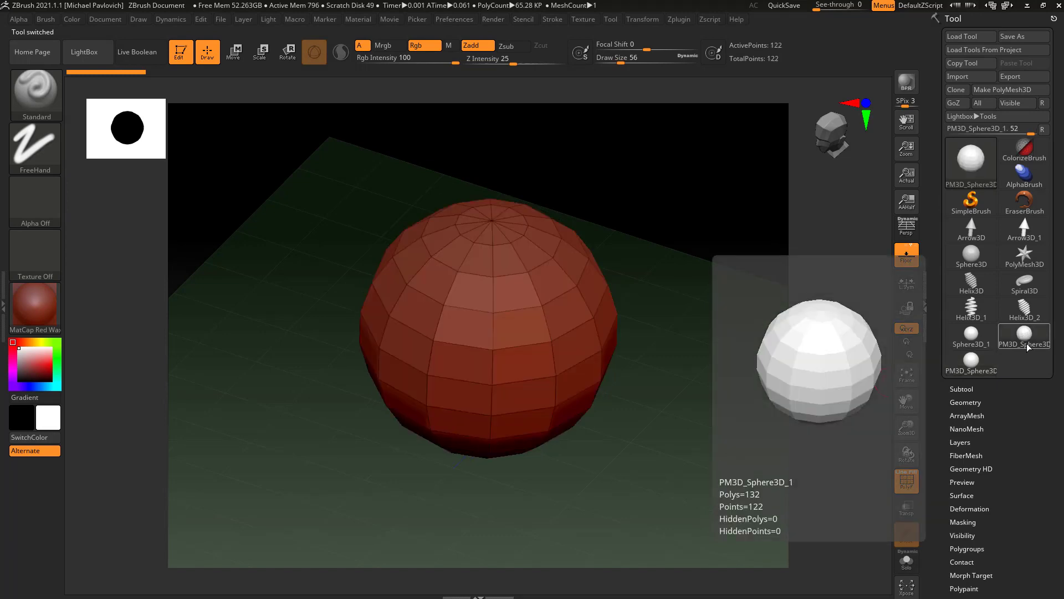